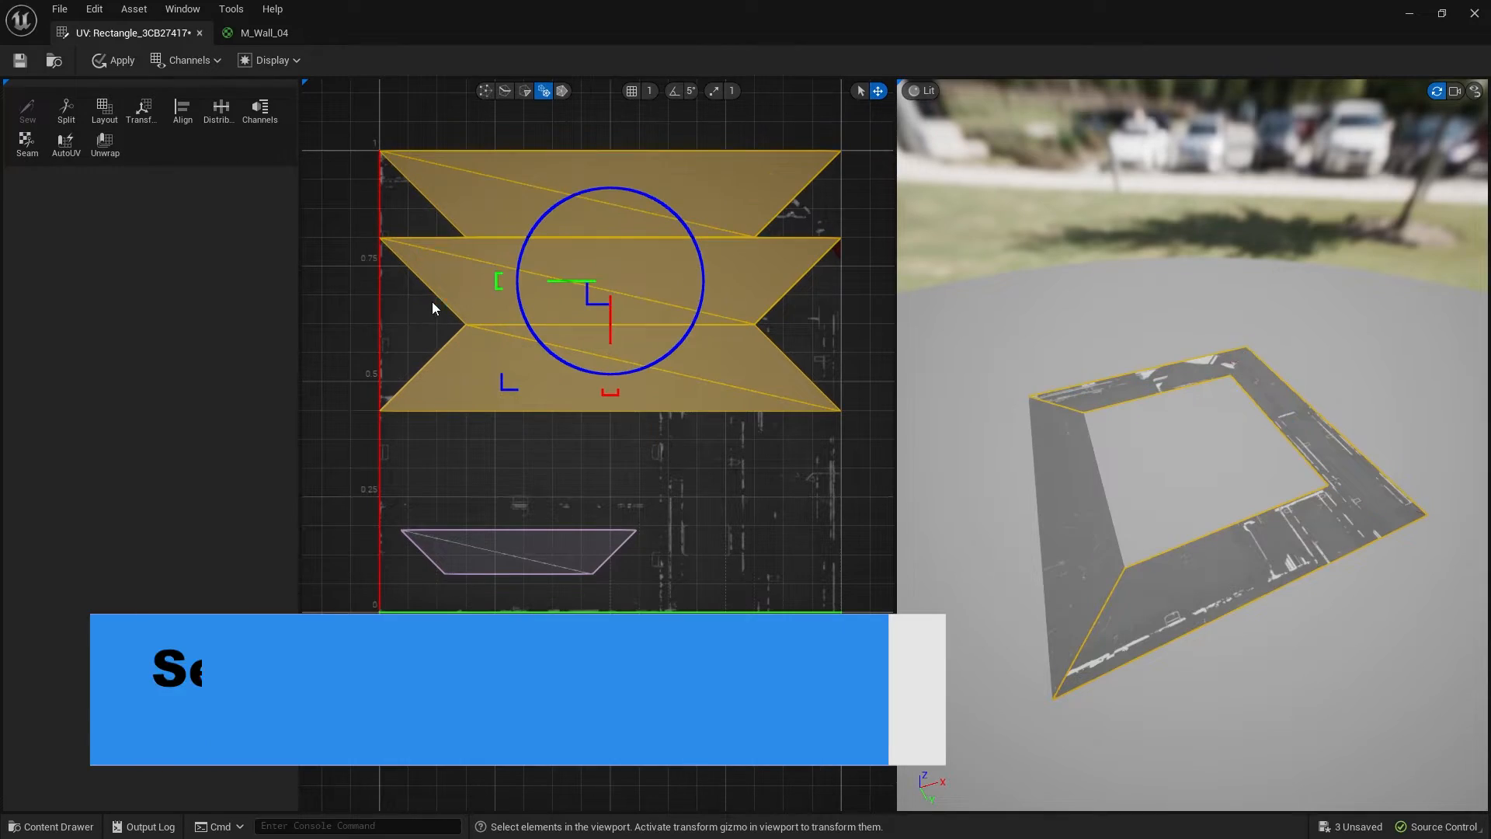
Step: Select BP_HatchPanel2 in the viewport and bring up the Place Actors dropdown
left_click(519, 545)
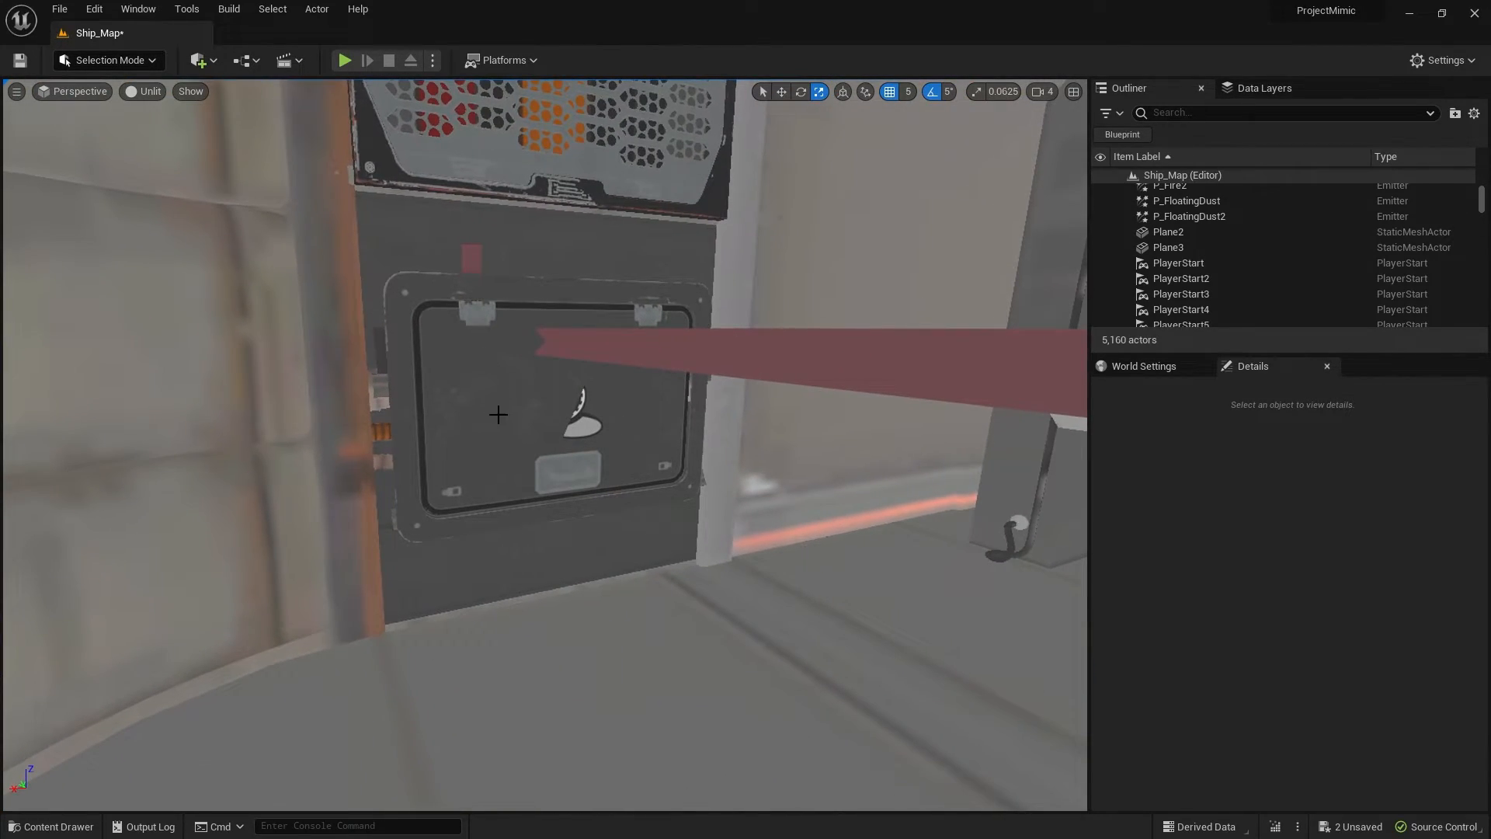
left_click(569, 408)
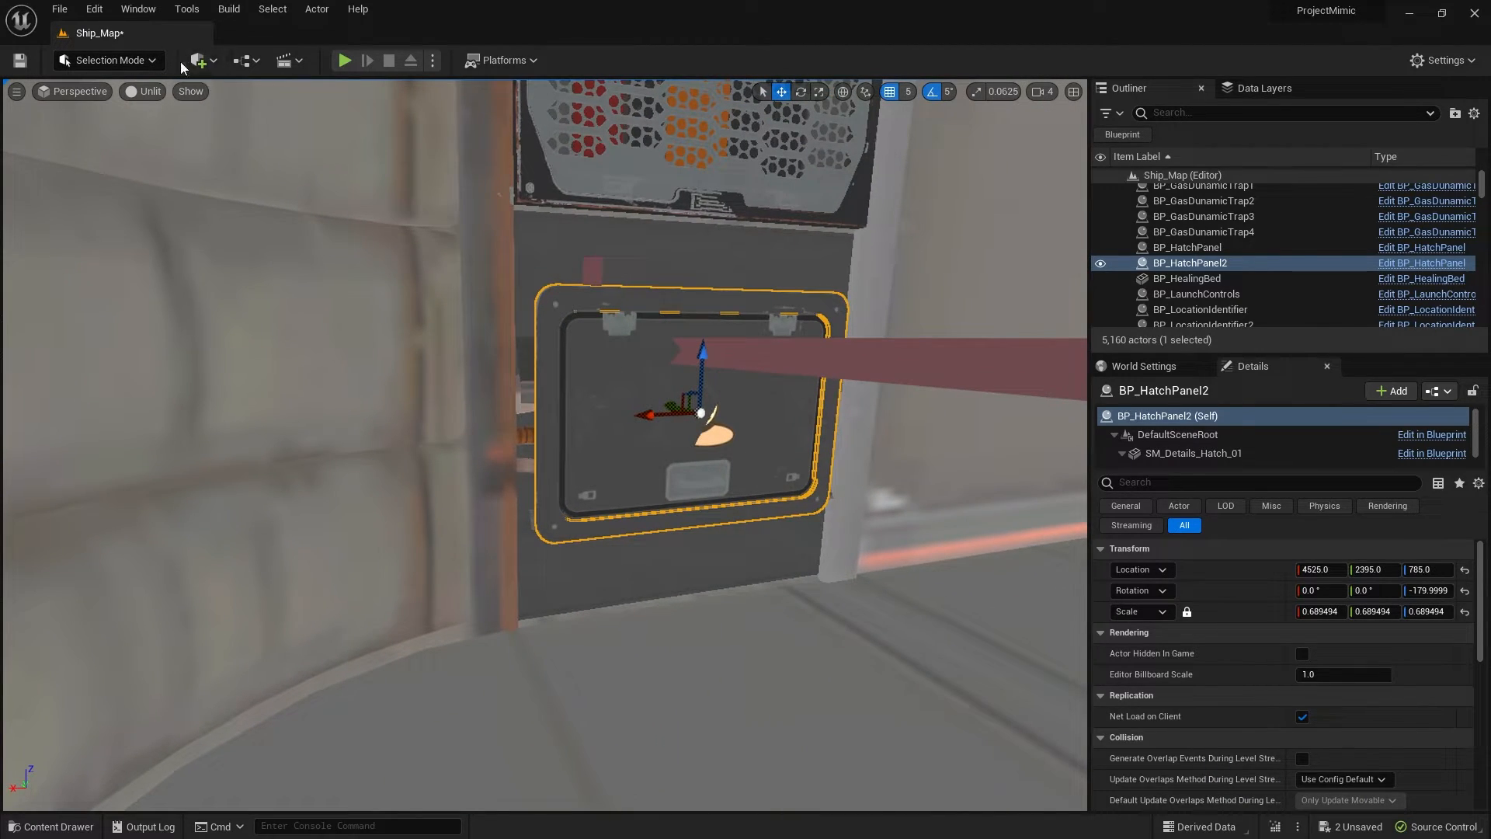
left_click(197, 61)
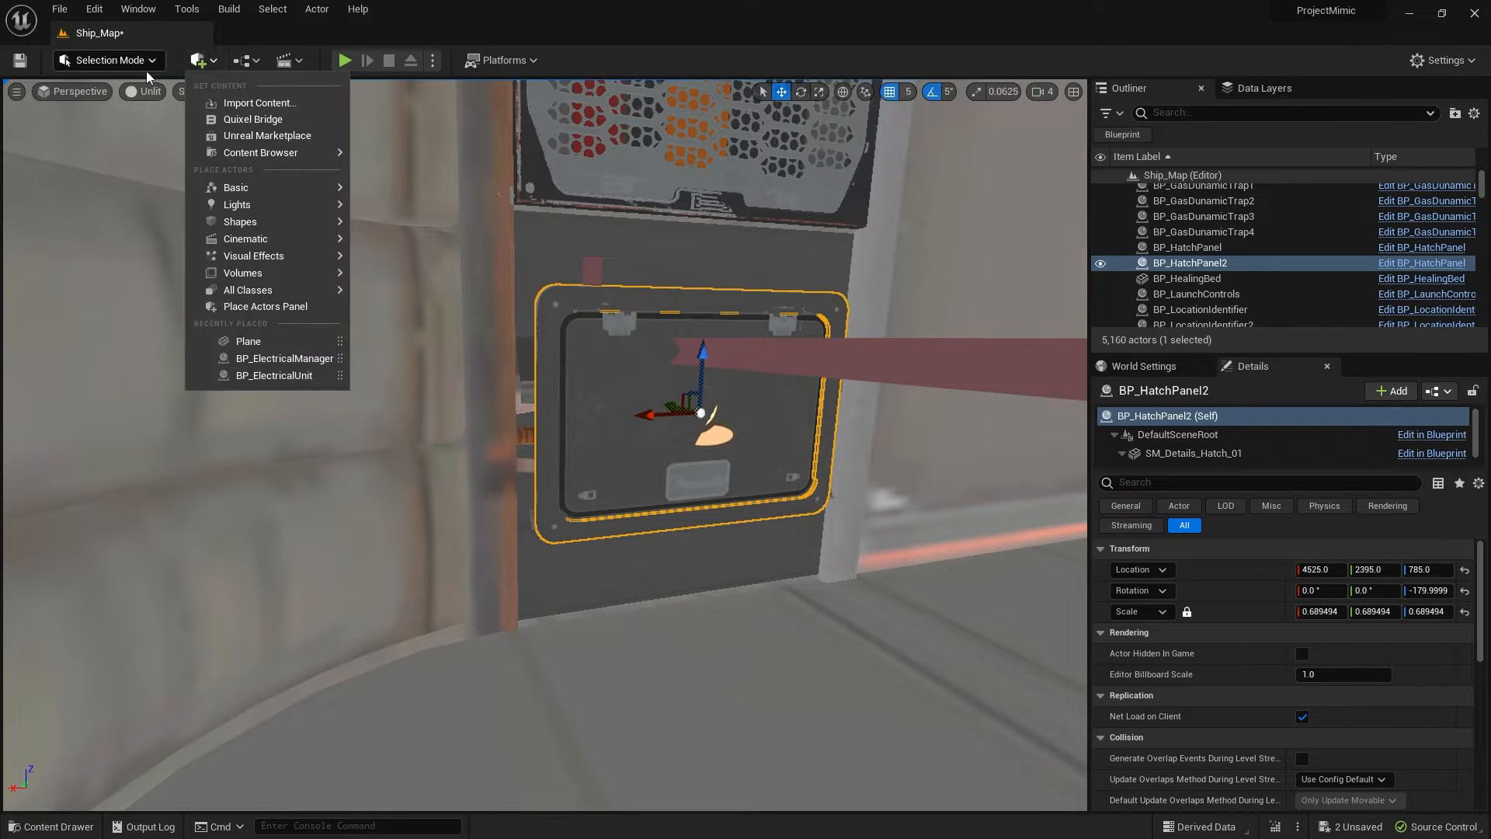
Step: In Modeling Mode, place a Rect shape on the hatch wall and accept it
left_click(107, 61)
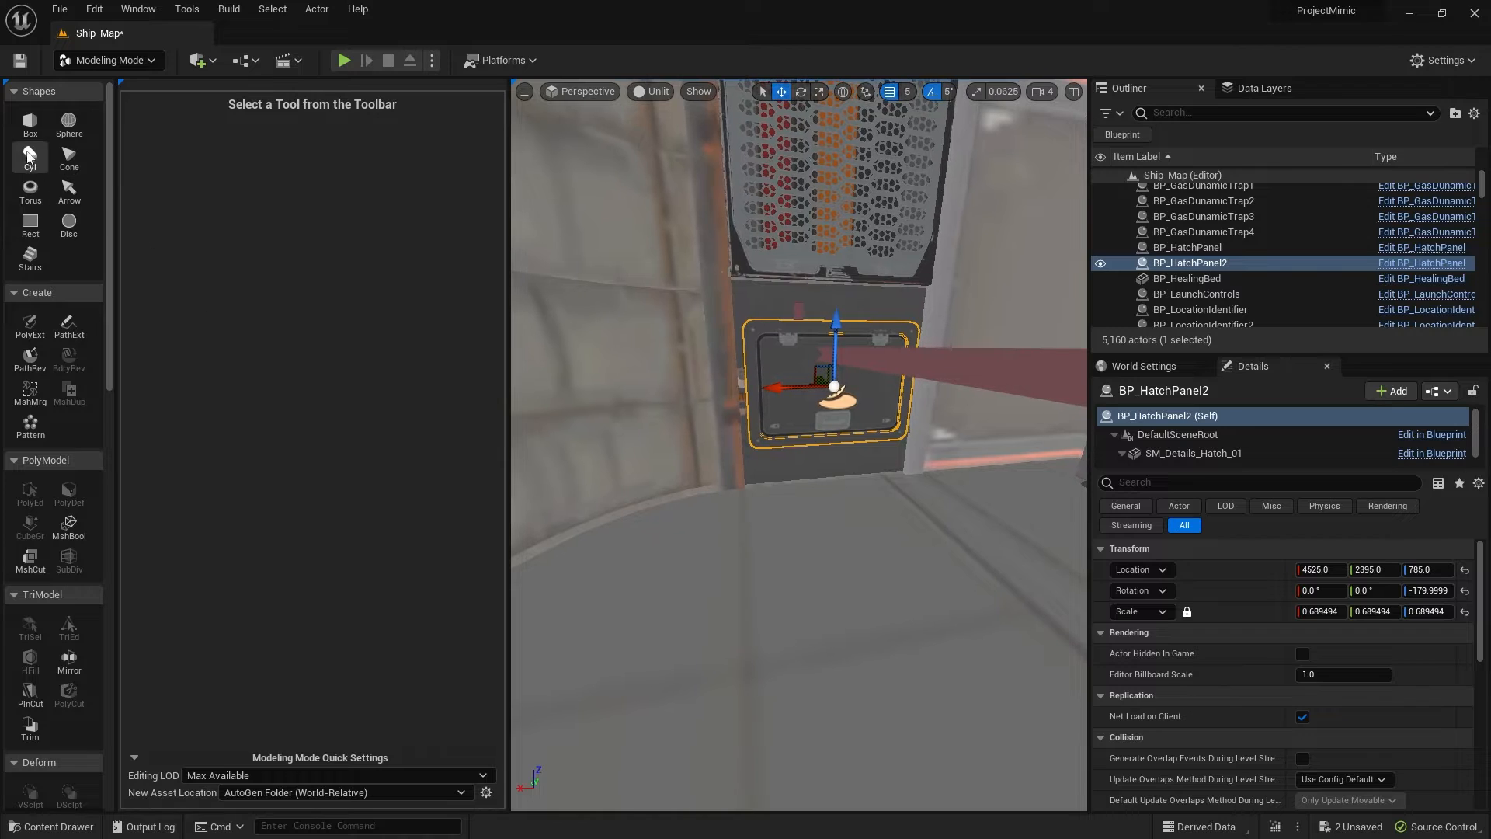
left_click(30, 225)
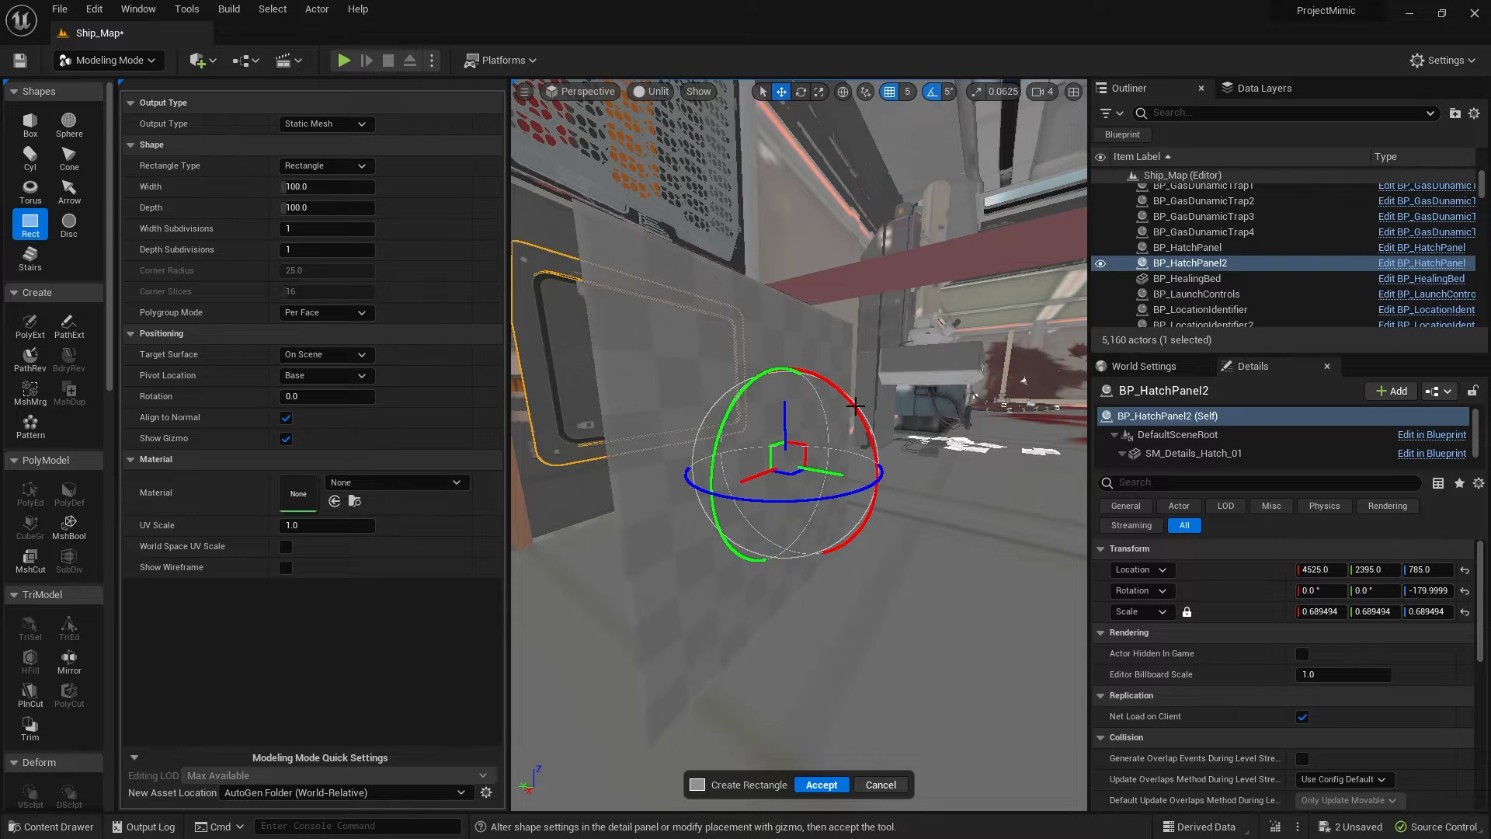
mouse_move(806, 755)
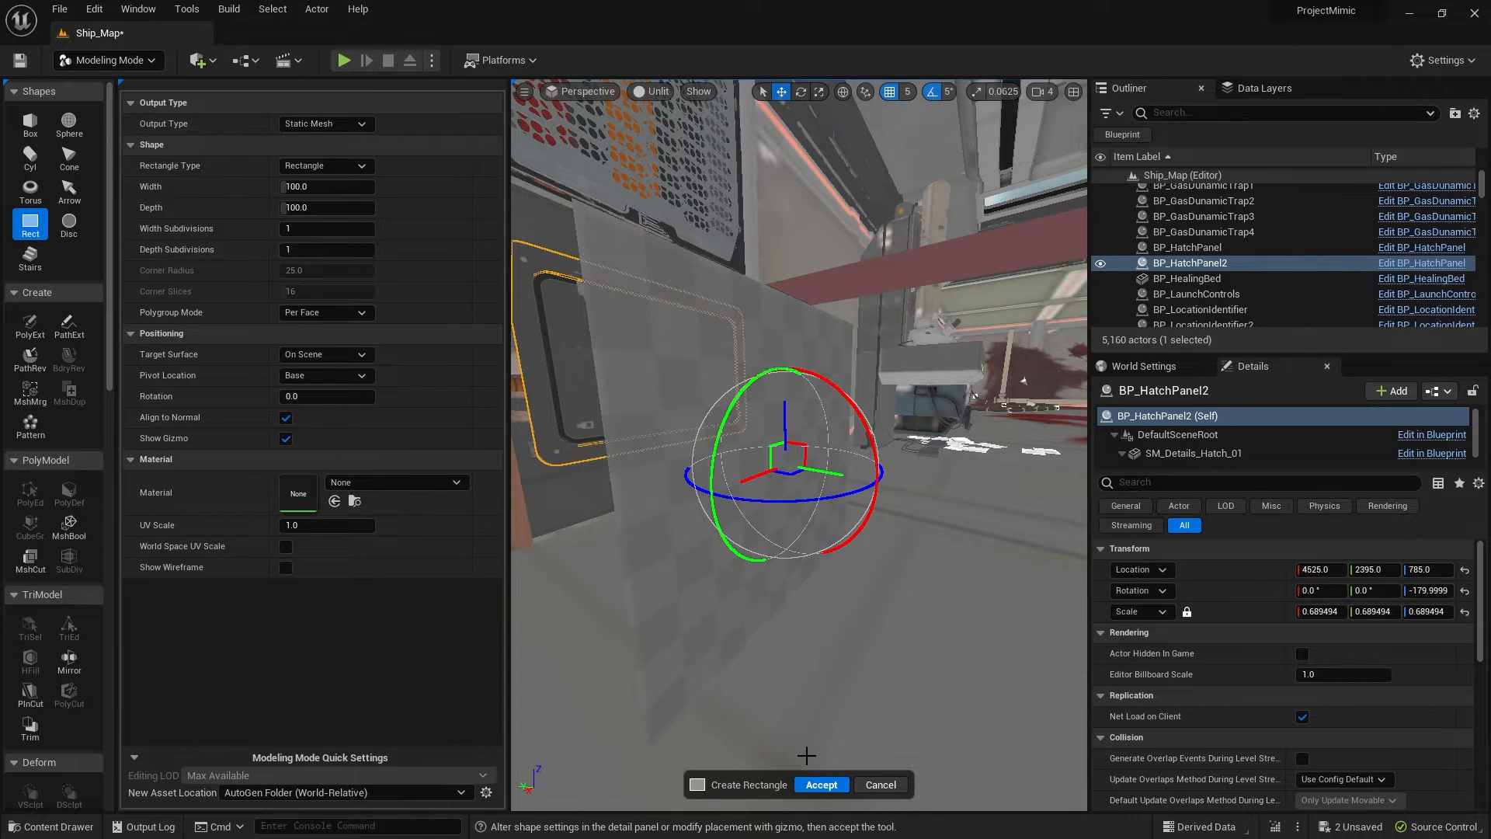
left_click(820, 784)
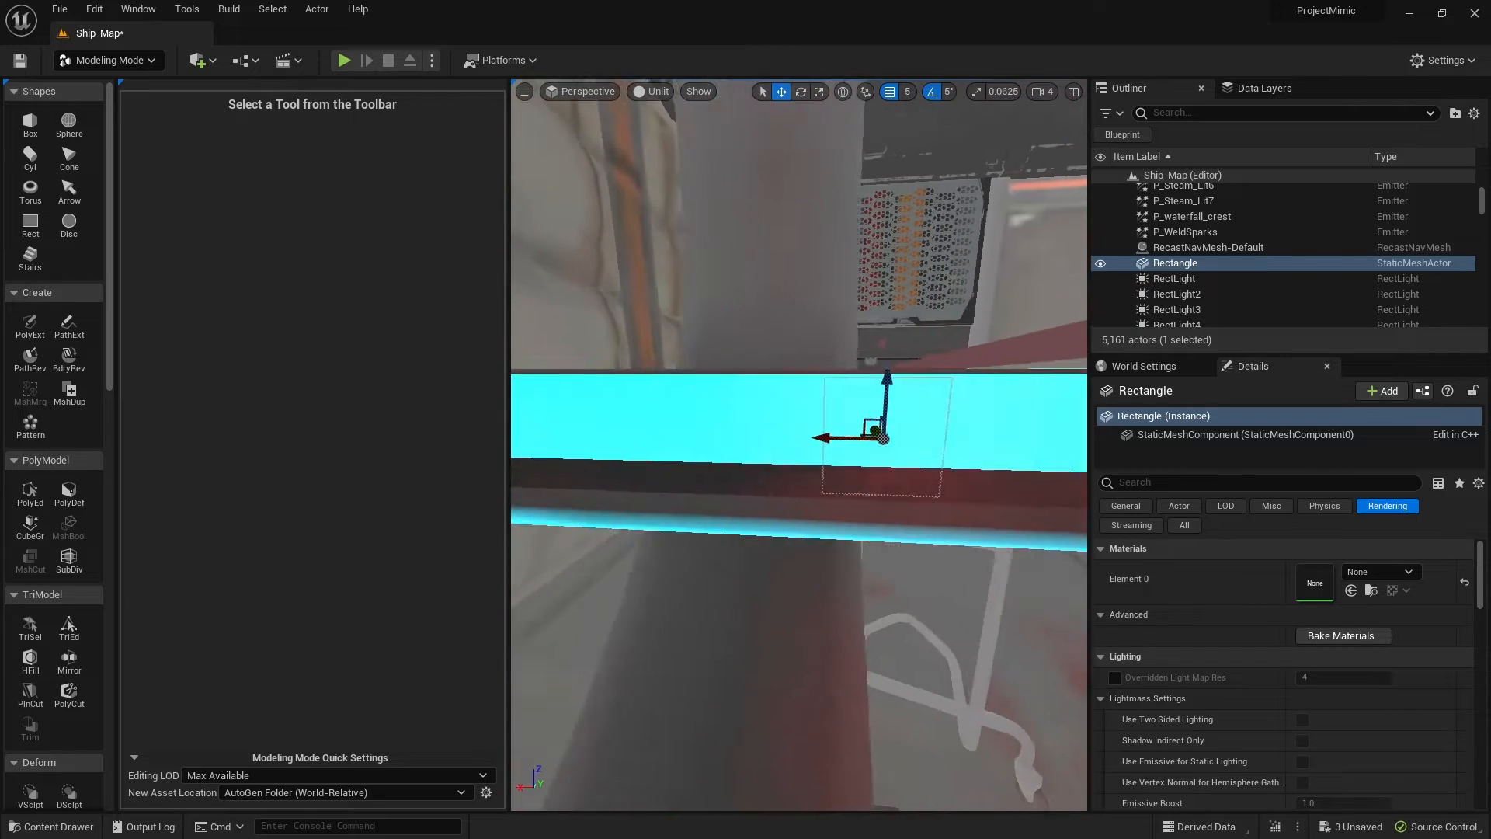
Step: With PolyEd, inset the rectangle's face into an inner square and accept the edit
left_click(1040, 91)
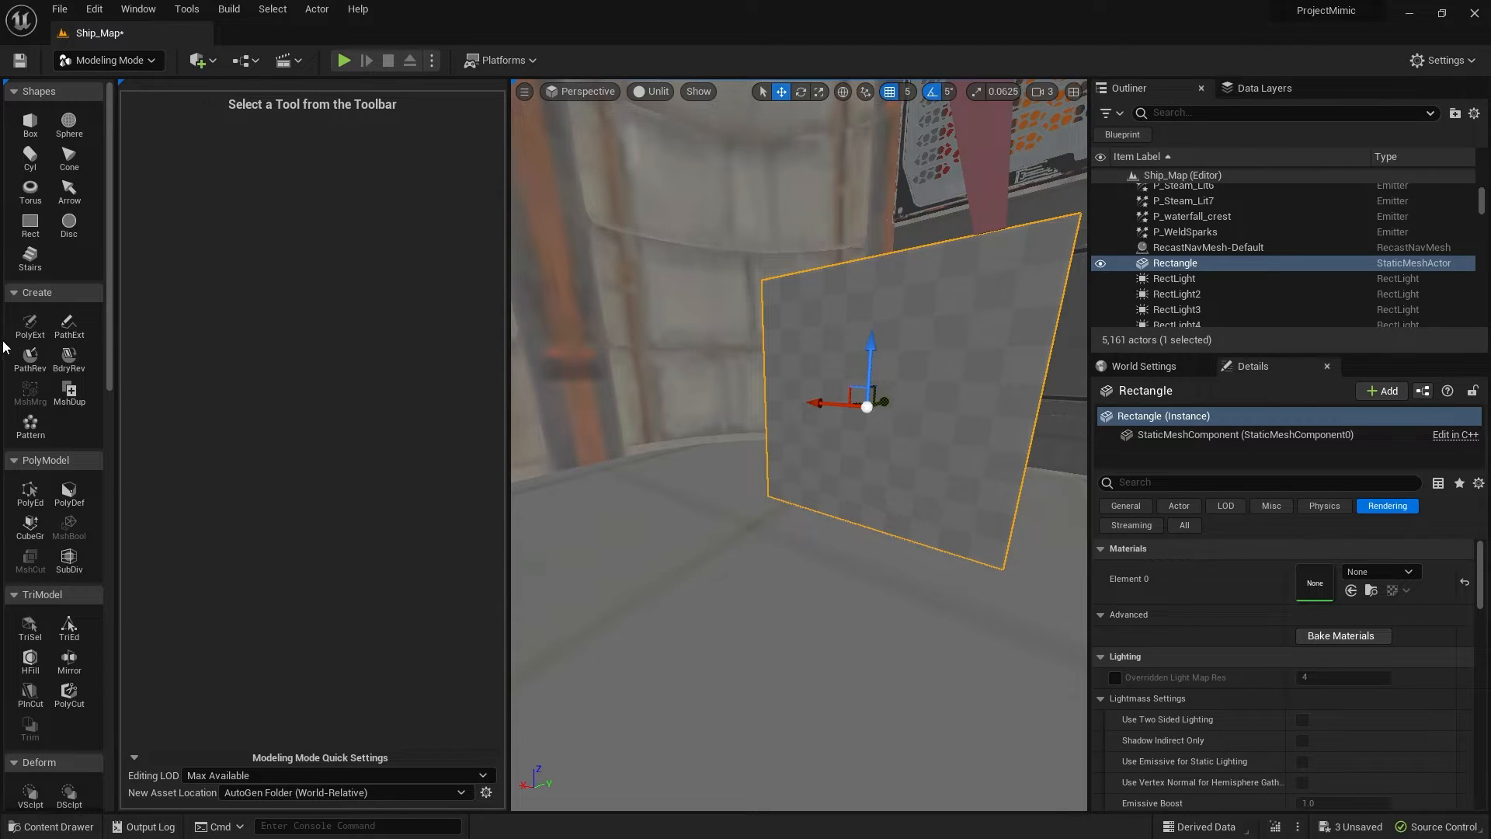
left_click(30, 489)
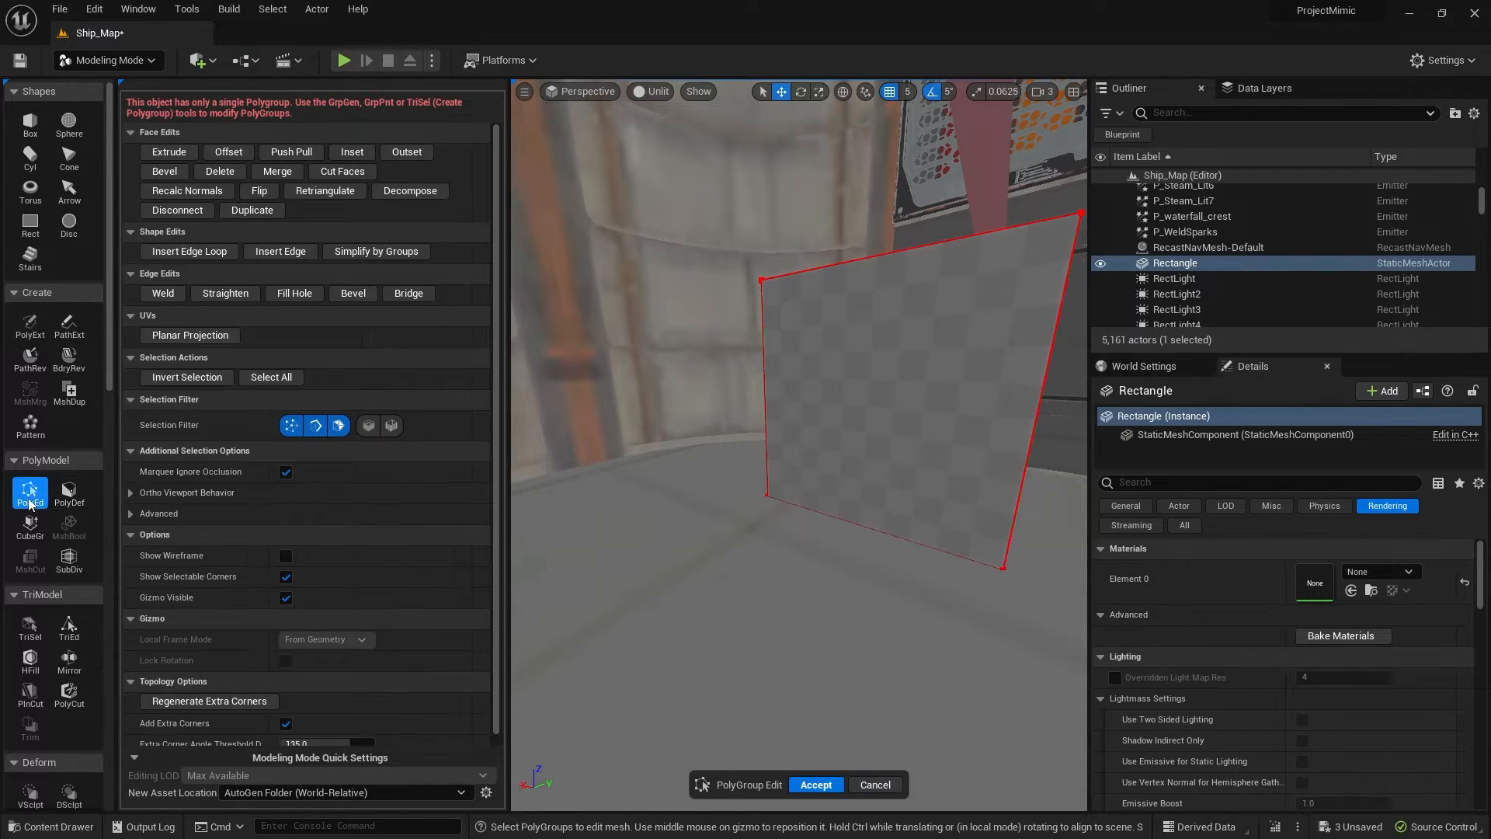
left_click(883, 390)
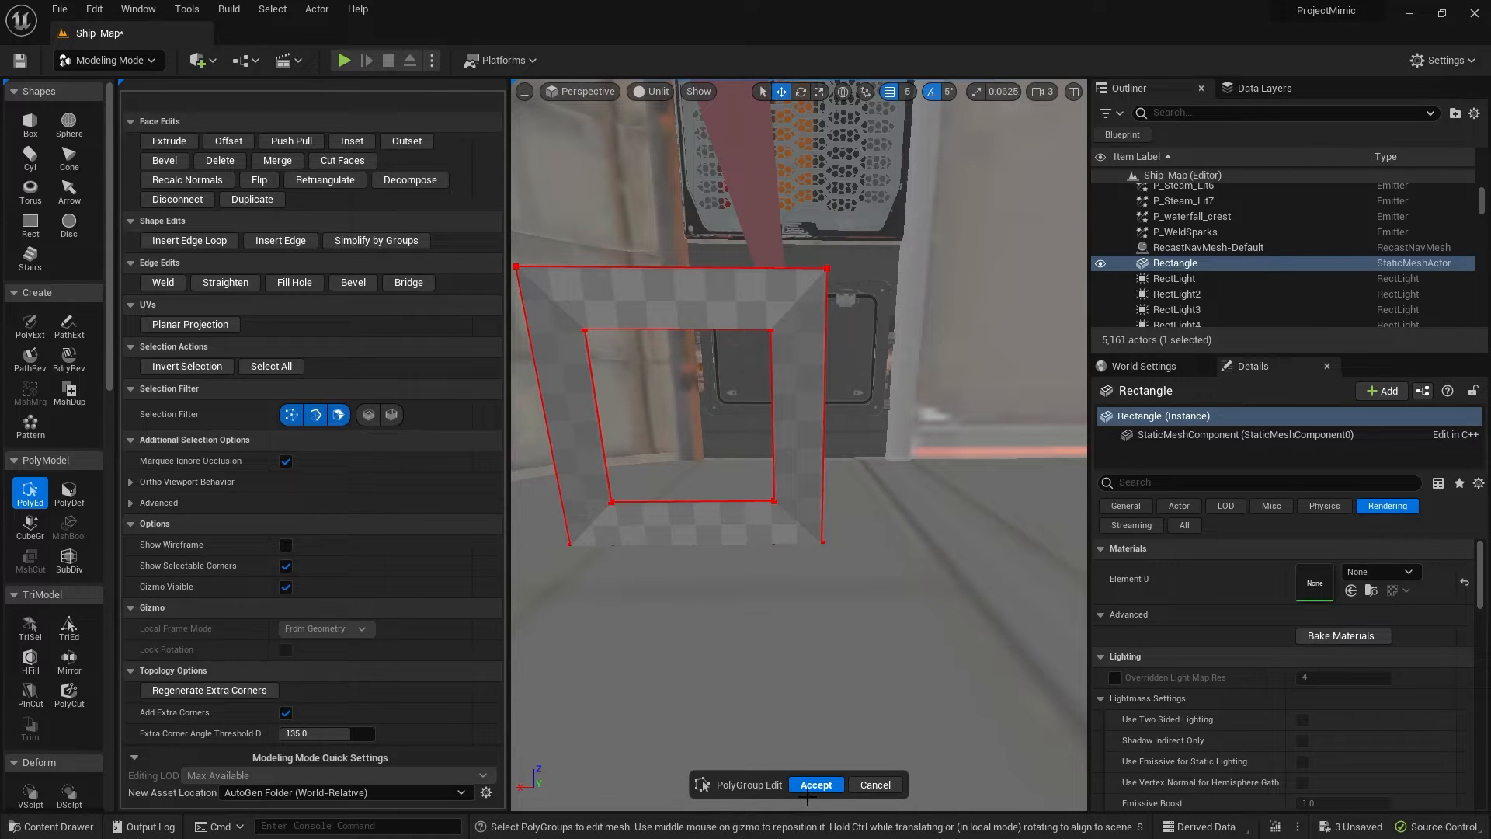
left_click(816, 784)
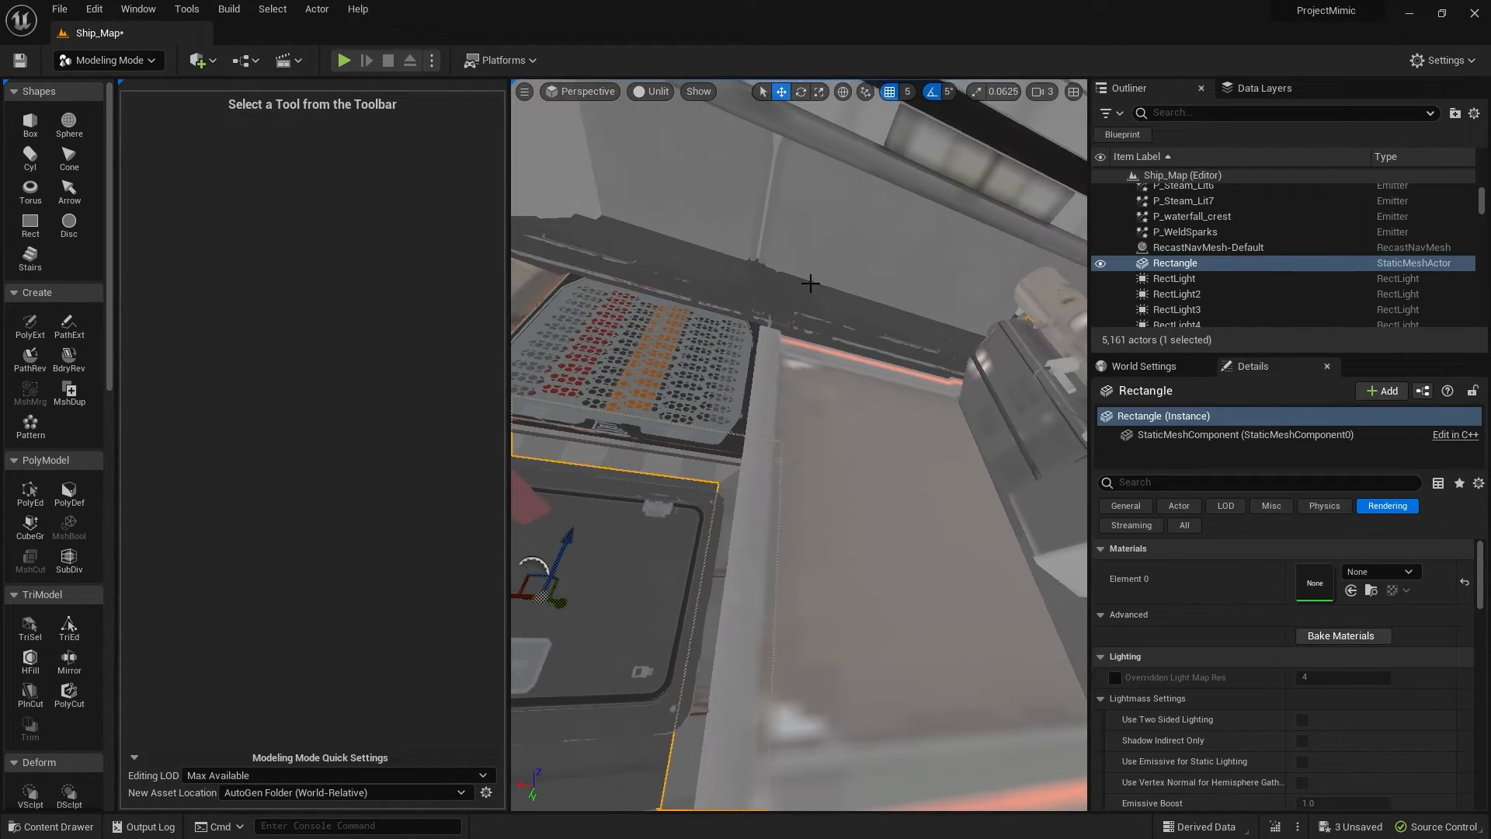
Step: Delete the inner face, fit the frame over the hatch and assign M_Wall_04 to Element 0
left_click(770, 329)
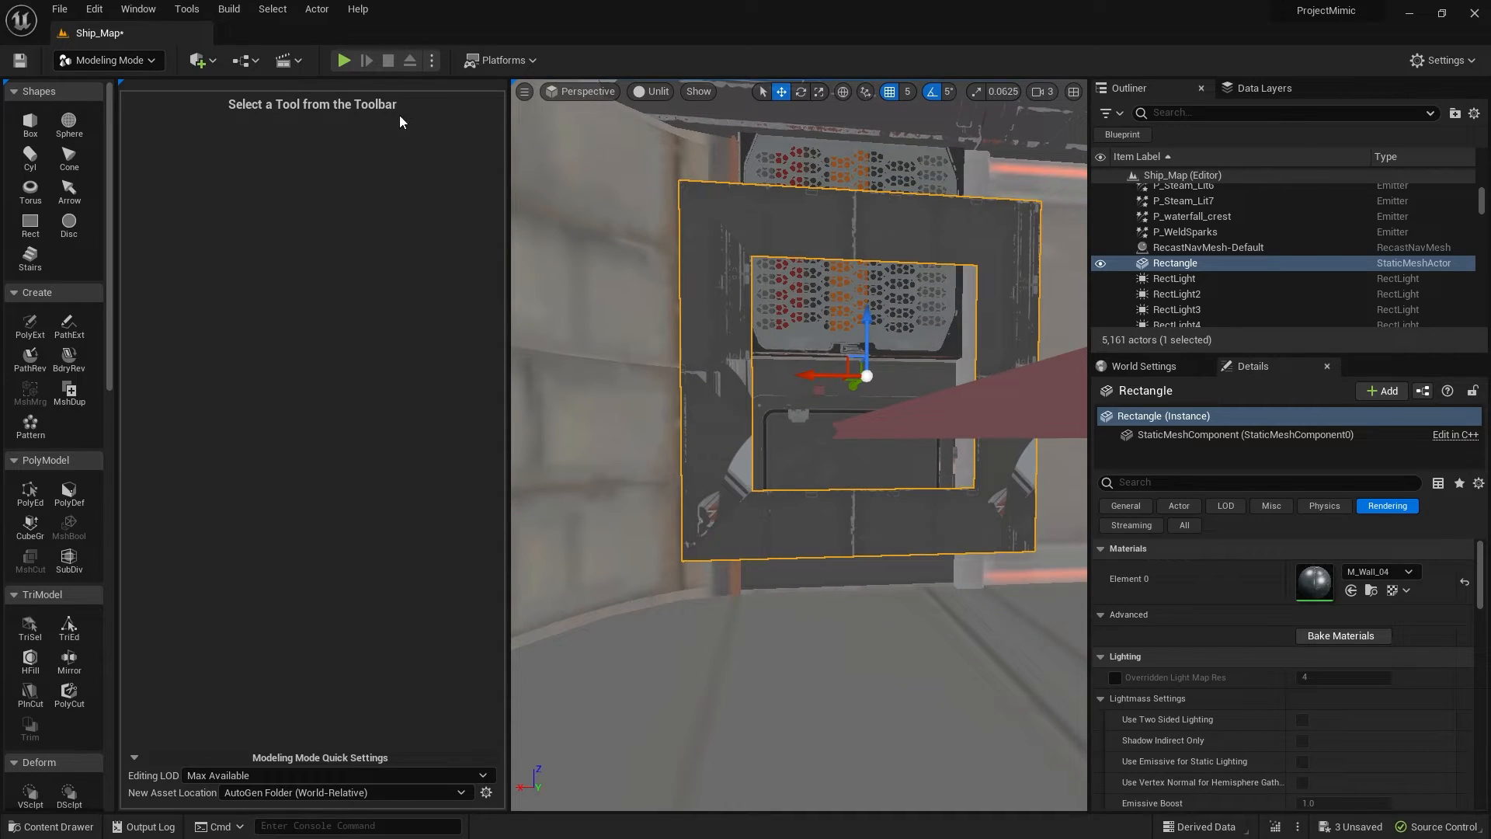
Step: Run Unwrap from the UVs tools on the frame mesh and accept the result
scroll("down", 3)
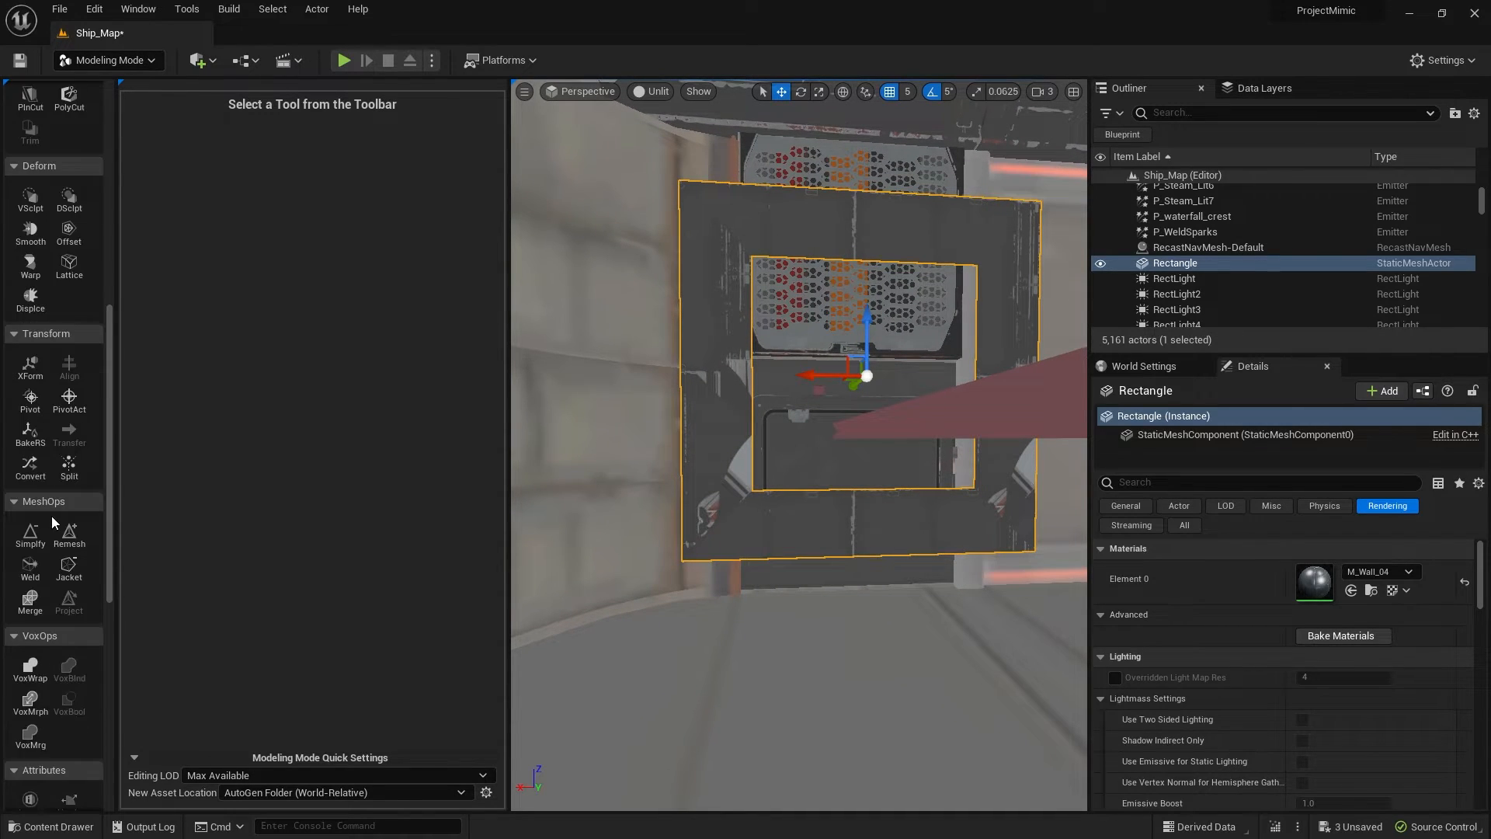
scroll("down", 3)
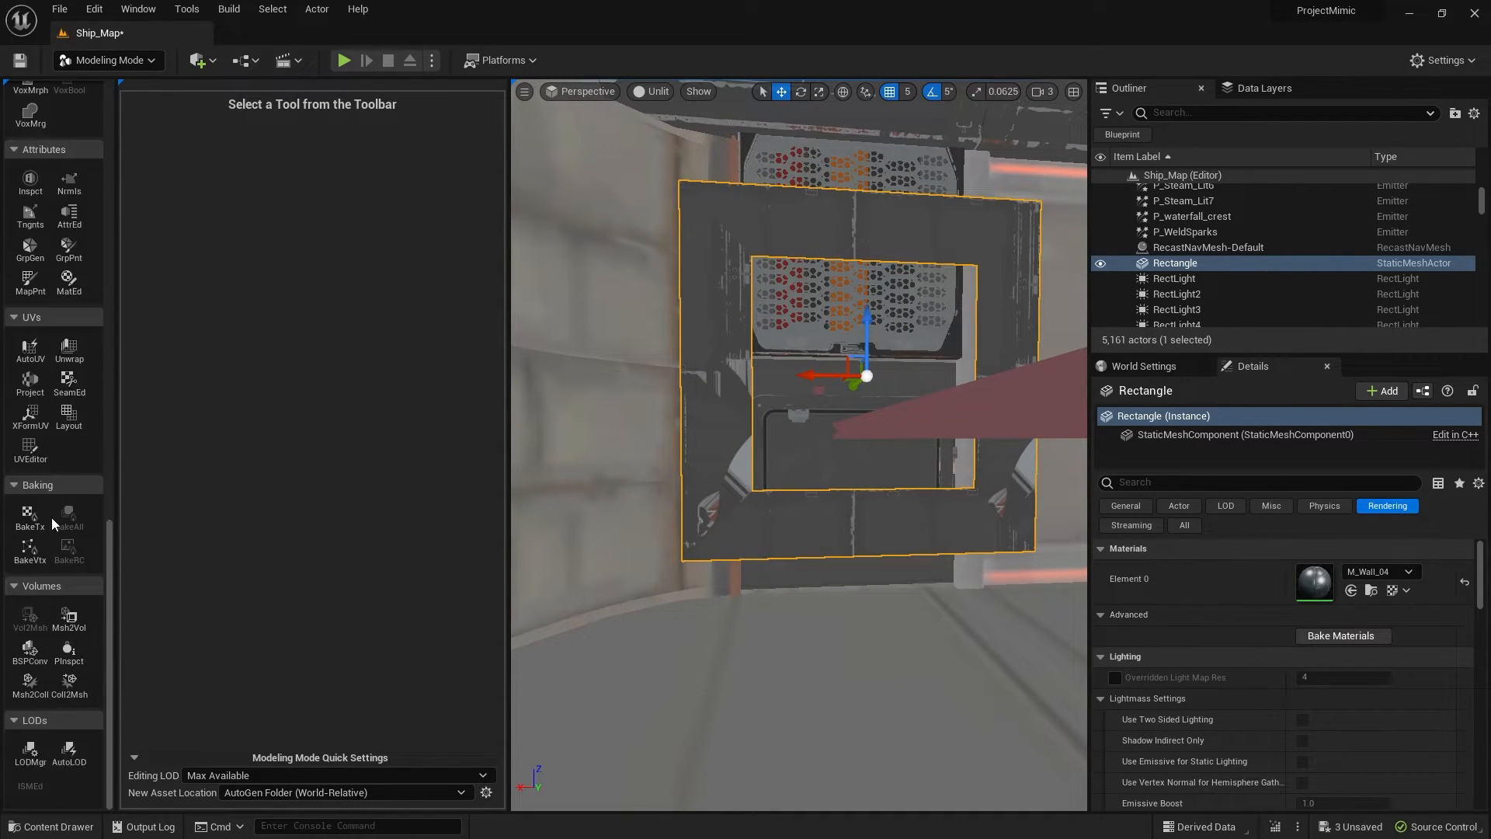
mouse_move(68, 350)
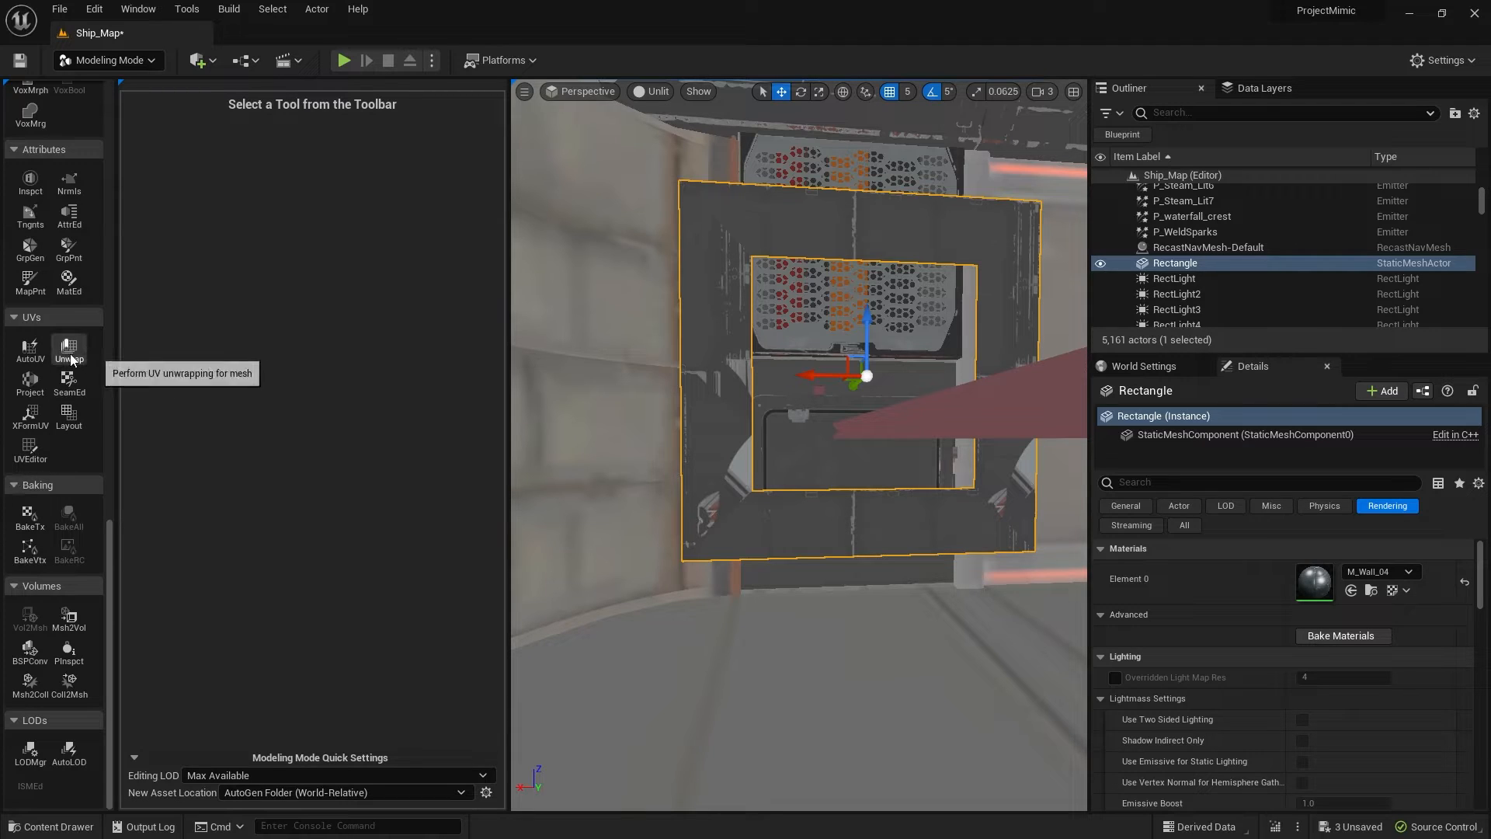
left_click(67, 348)
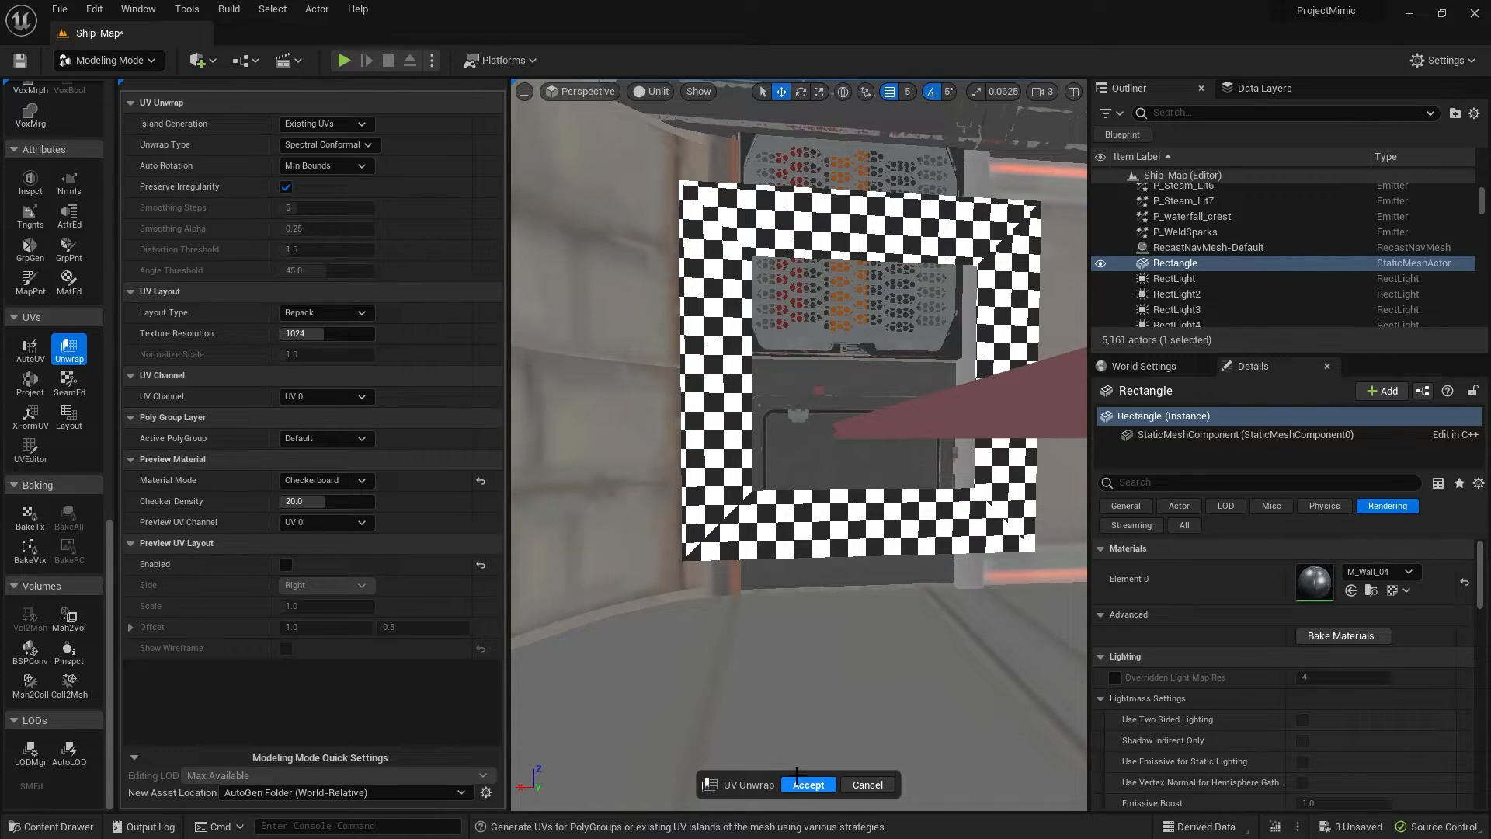
left_click(807, 784)
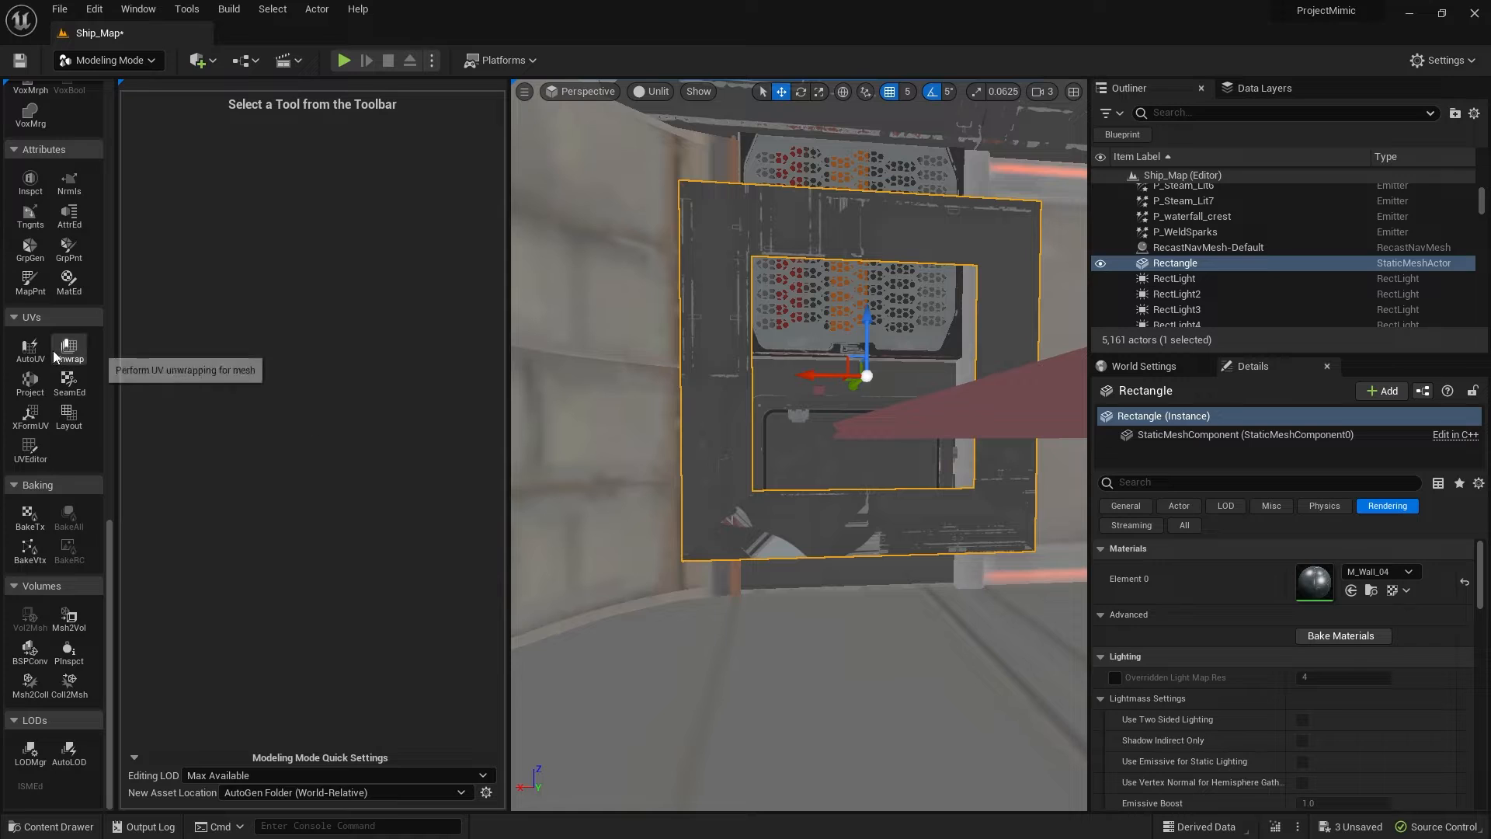
mouse_move(29, 449)
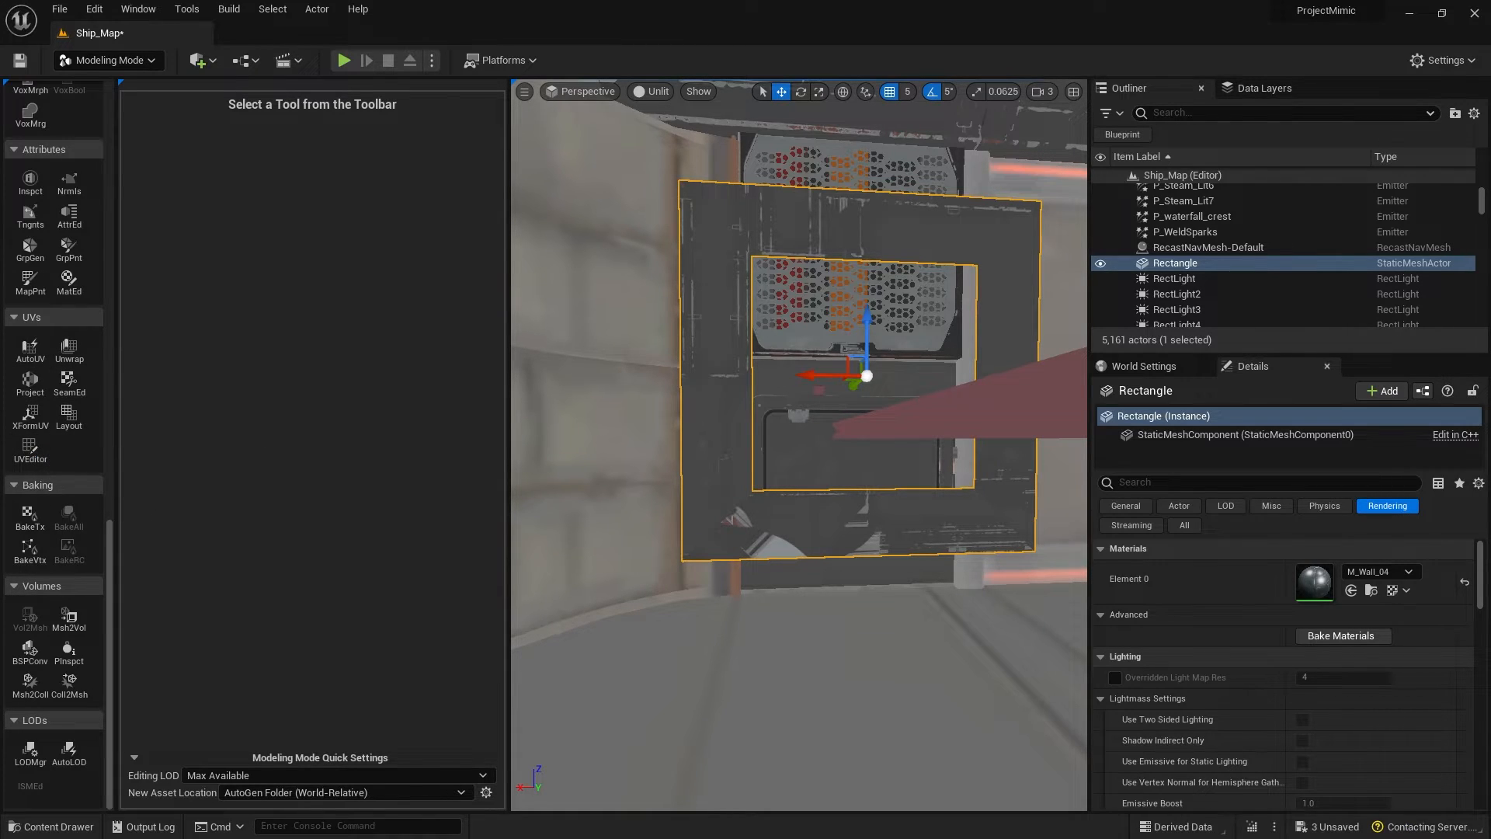
Step: Launch the UV Editor for the Rectangle mesh and select the second UV island
left_click(30, 443)
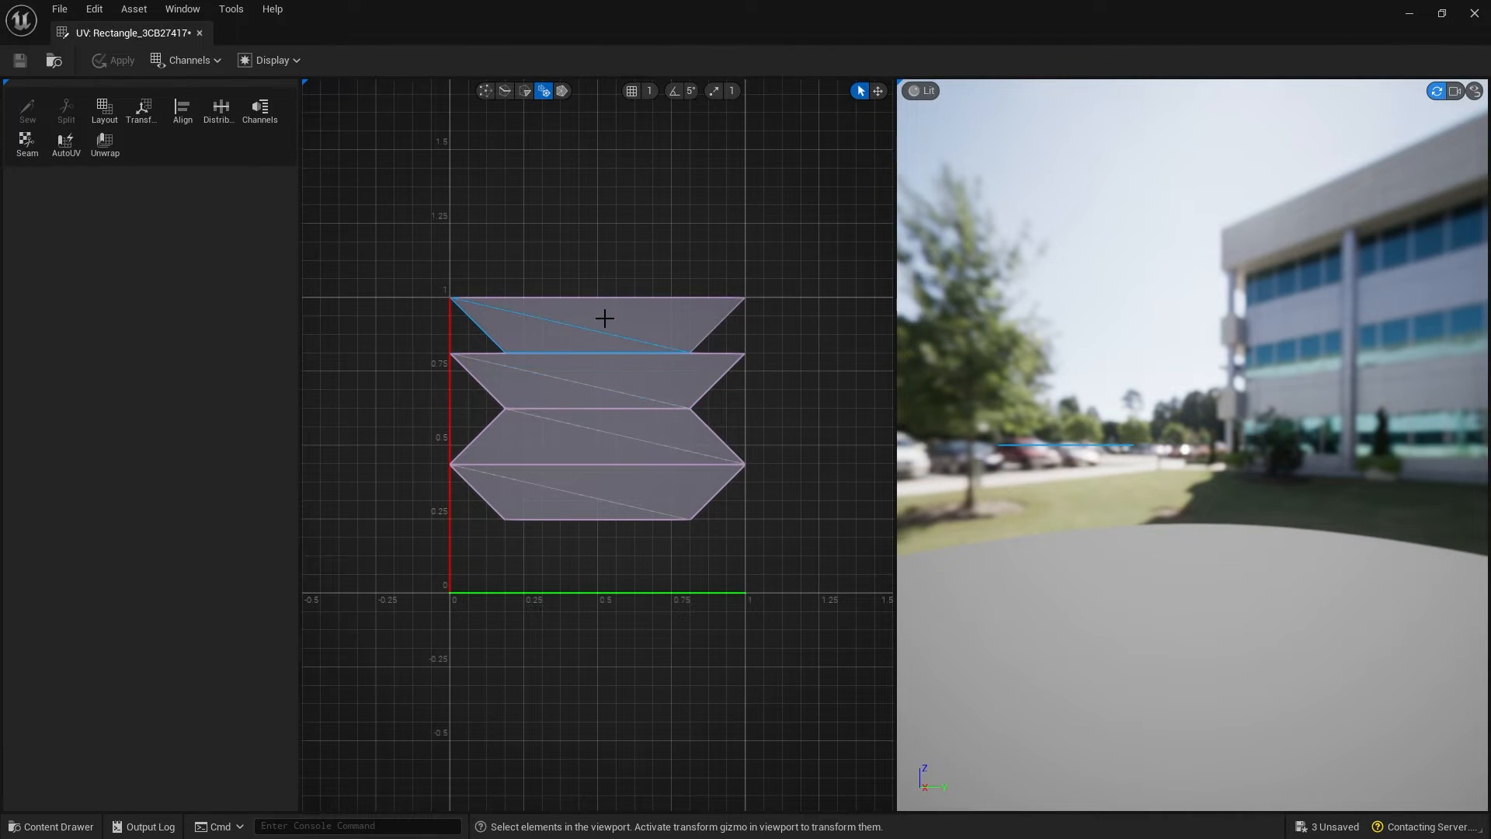
left_click(570, 381)
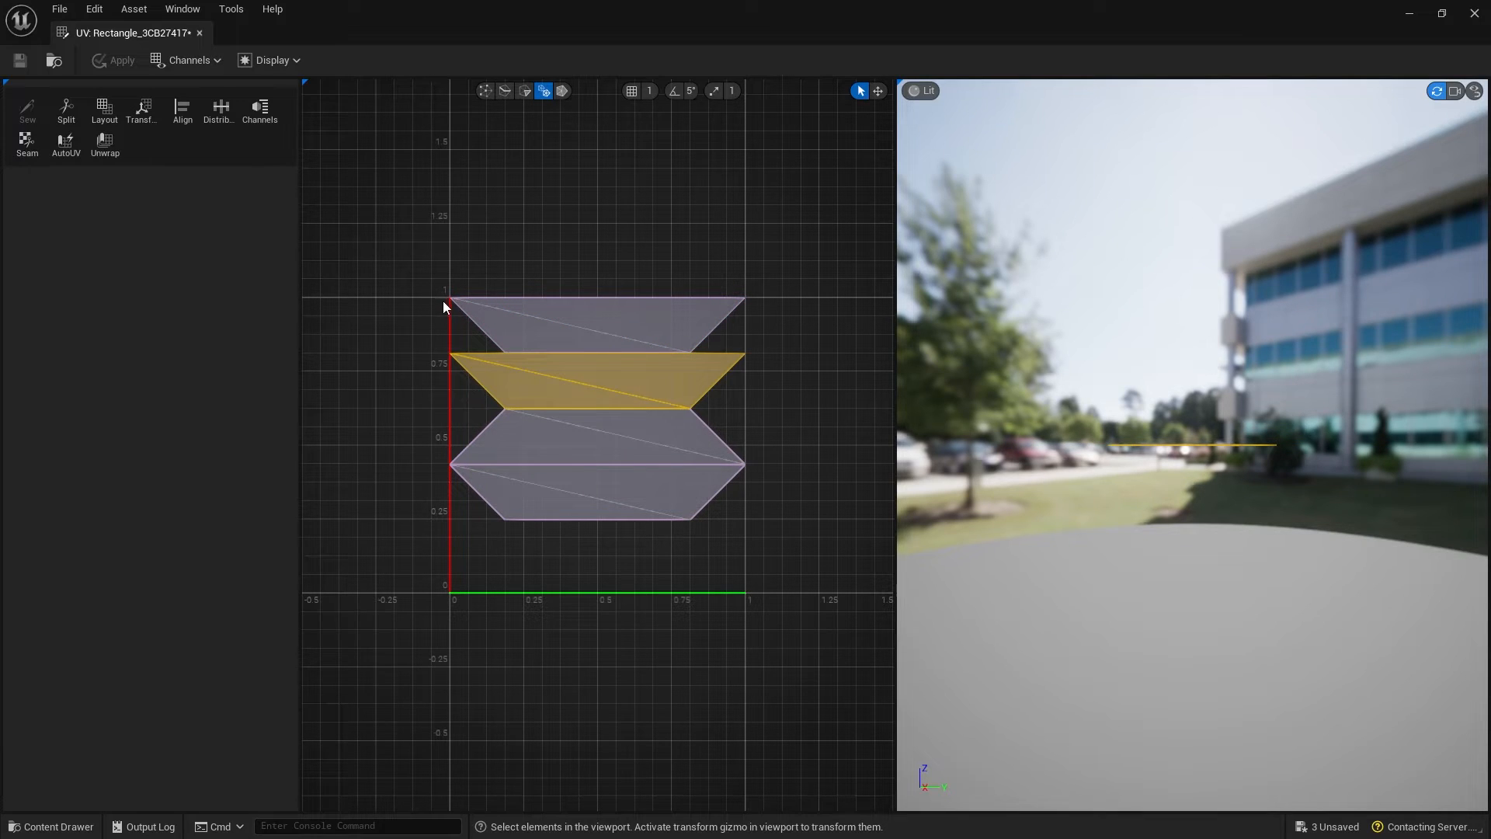
mouse_move(742, 381)
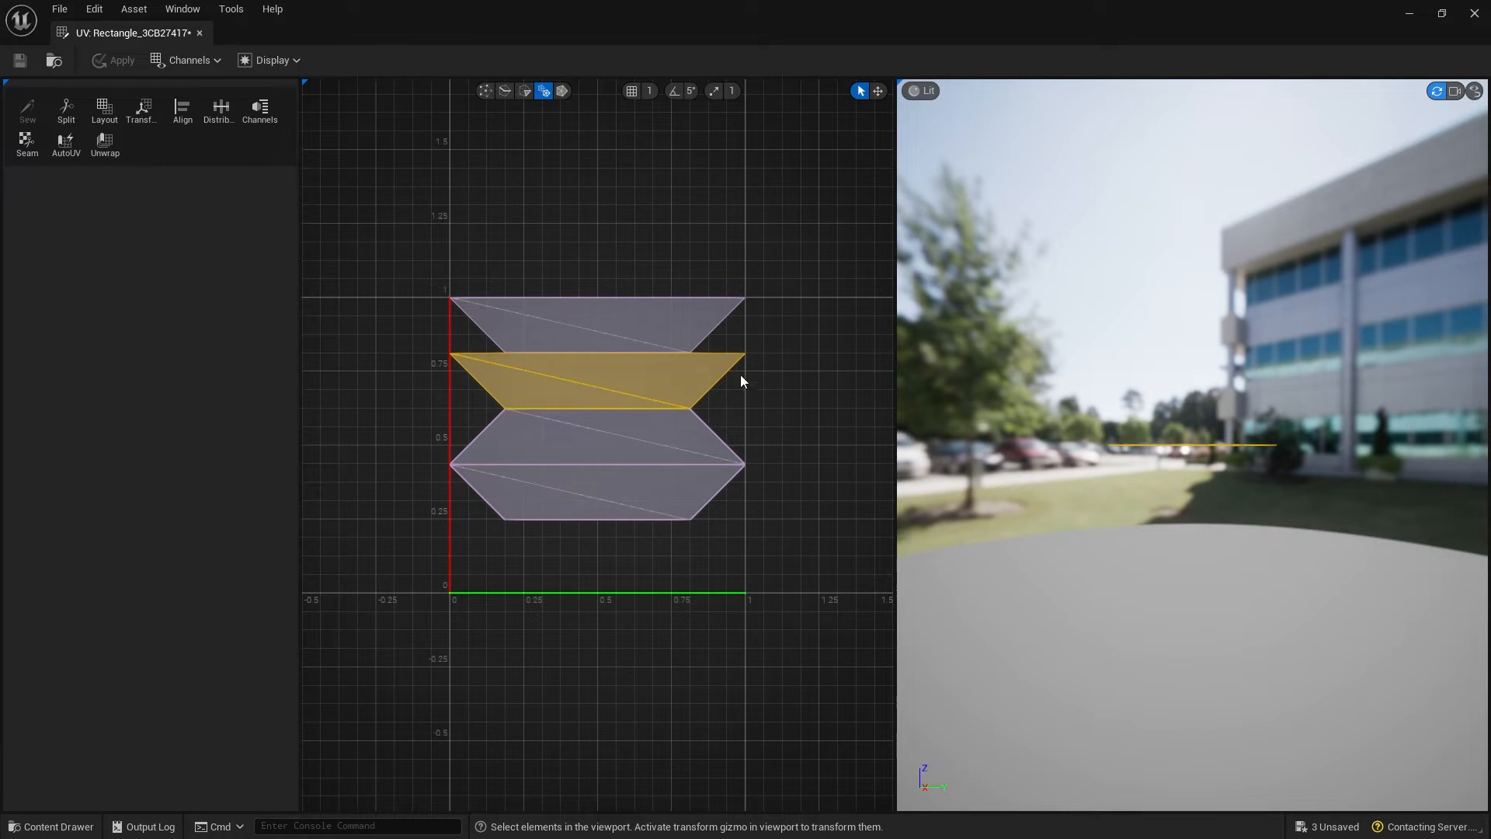
mouse_move(671, 320)
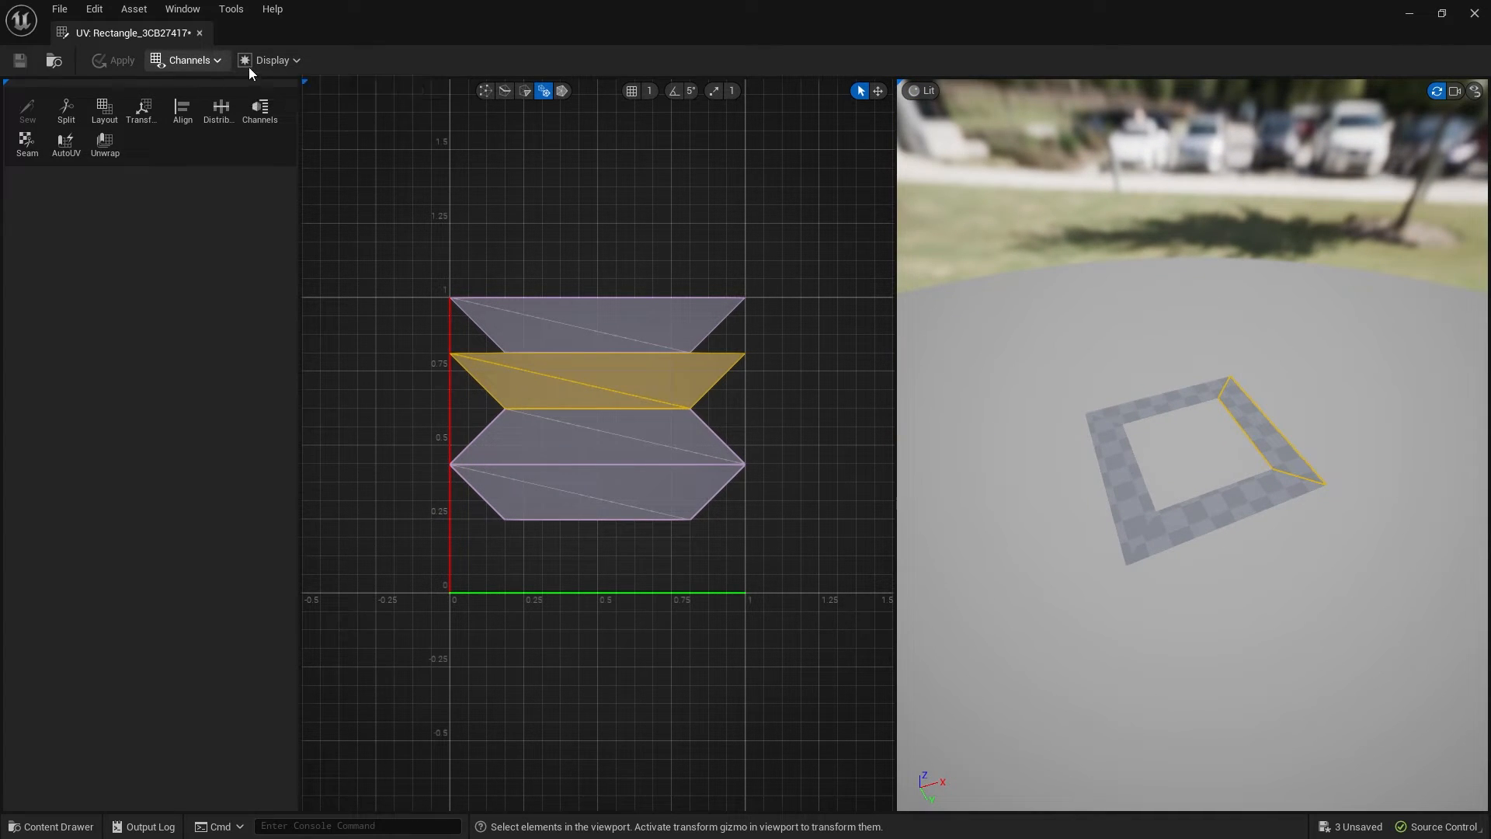
Step: Enable a background image behind the UVs and switch it from checkerboard to texture
left_click(272, 61)
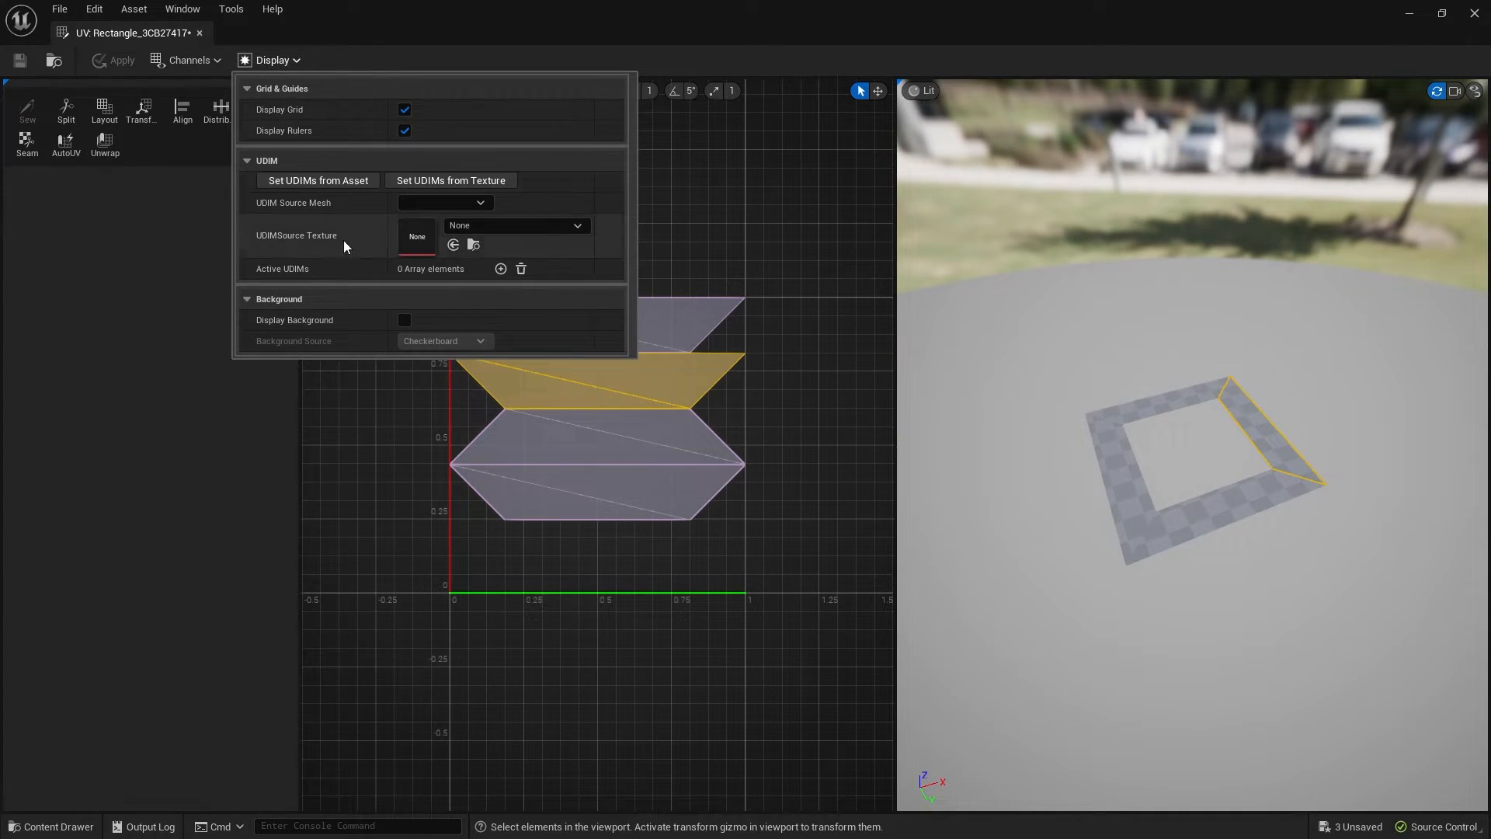
left_click(404, 320)
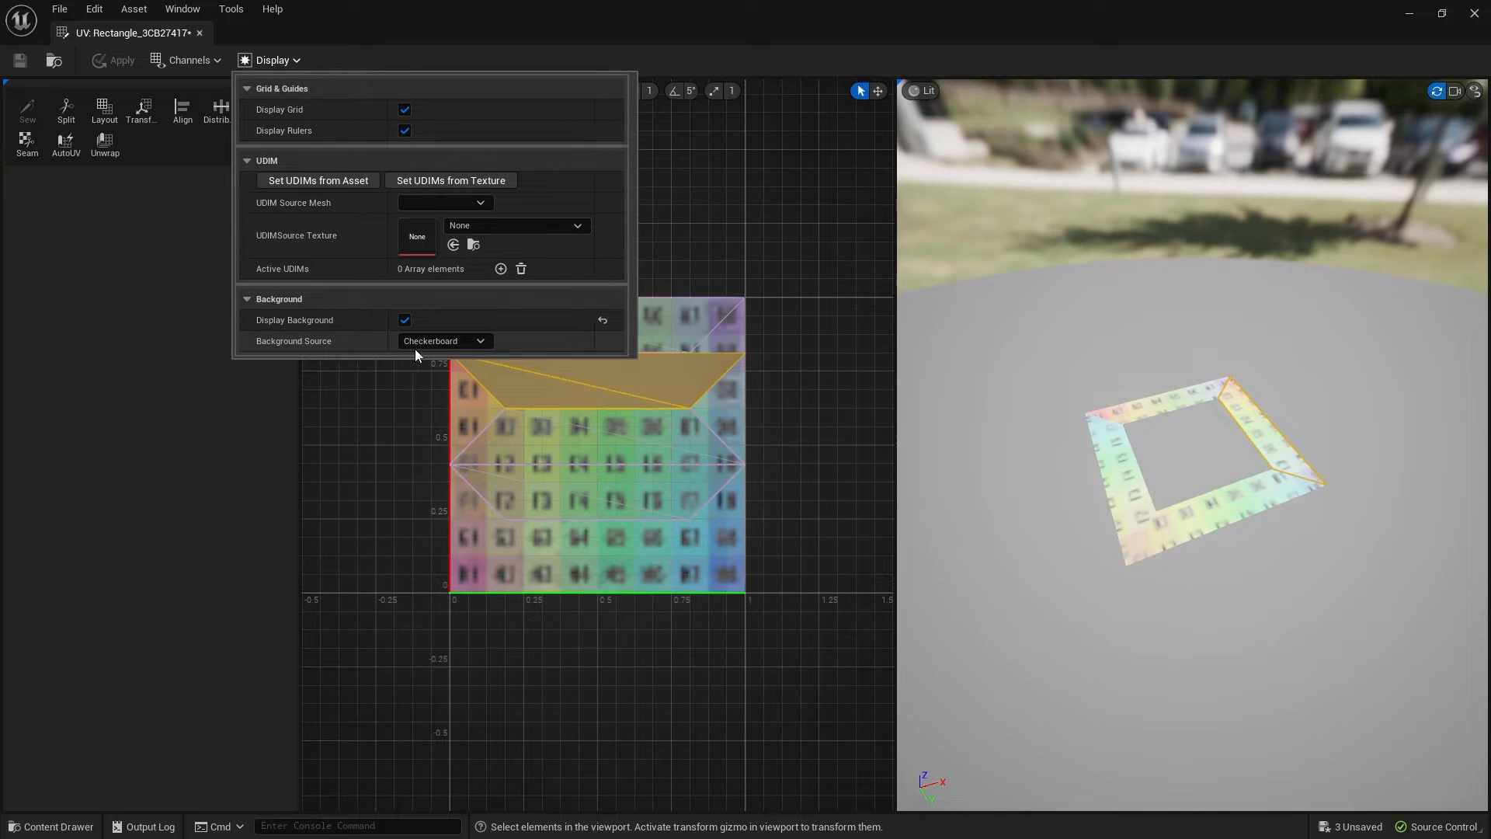
left_click(442, 341)
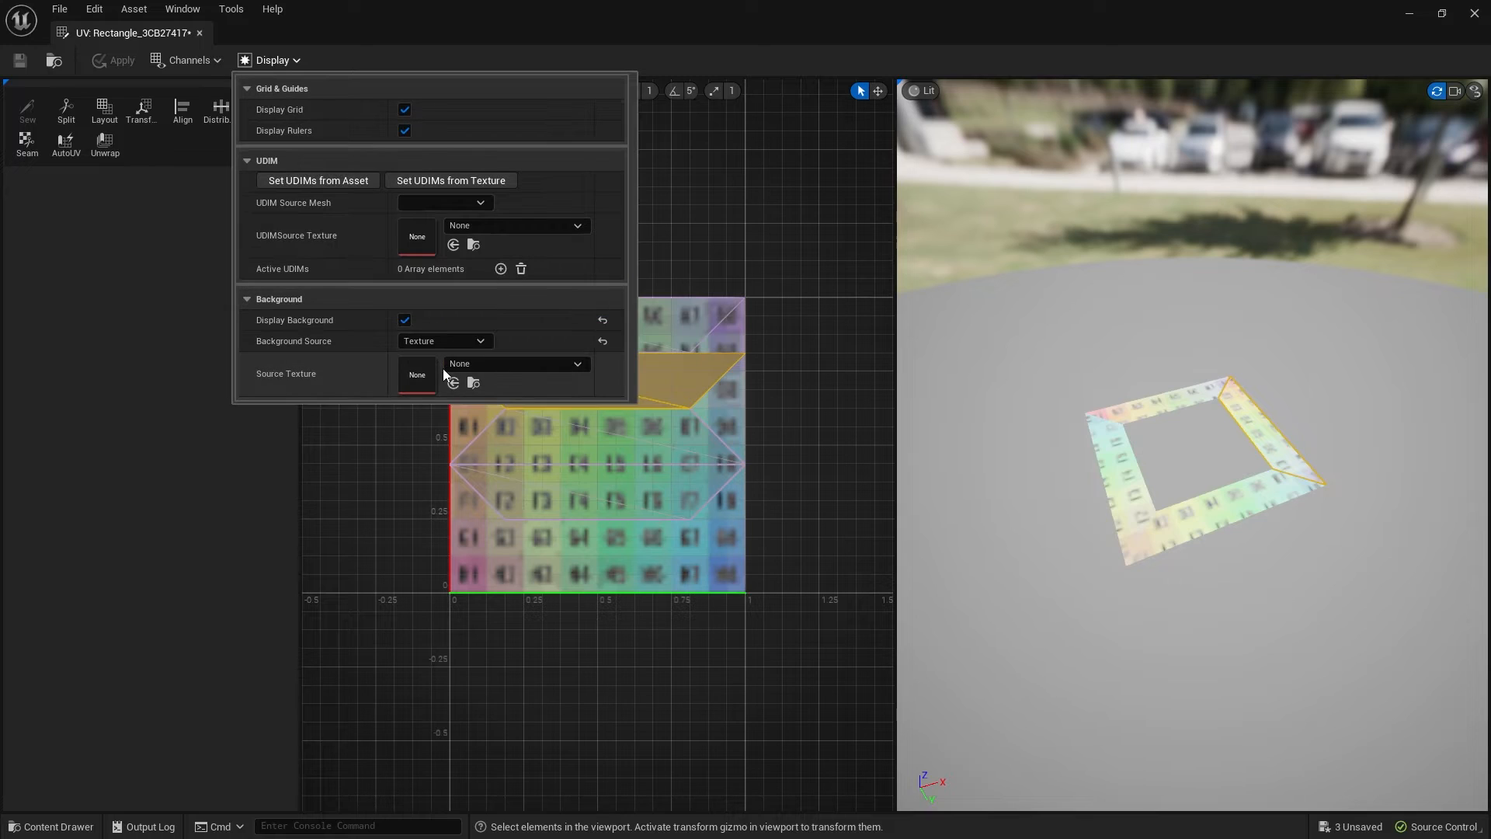
mouse_move(484, 401)
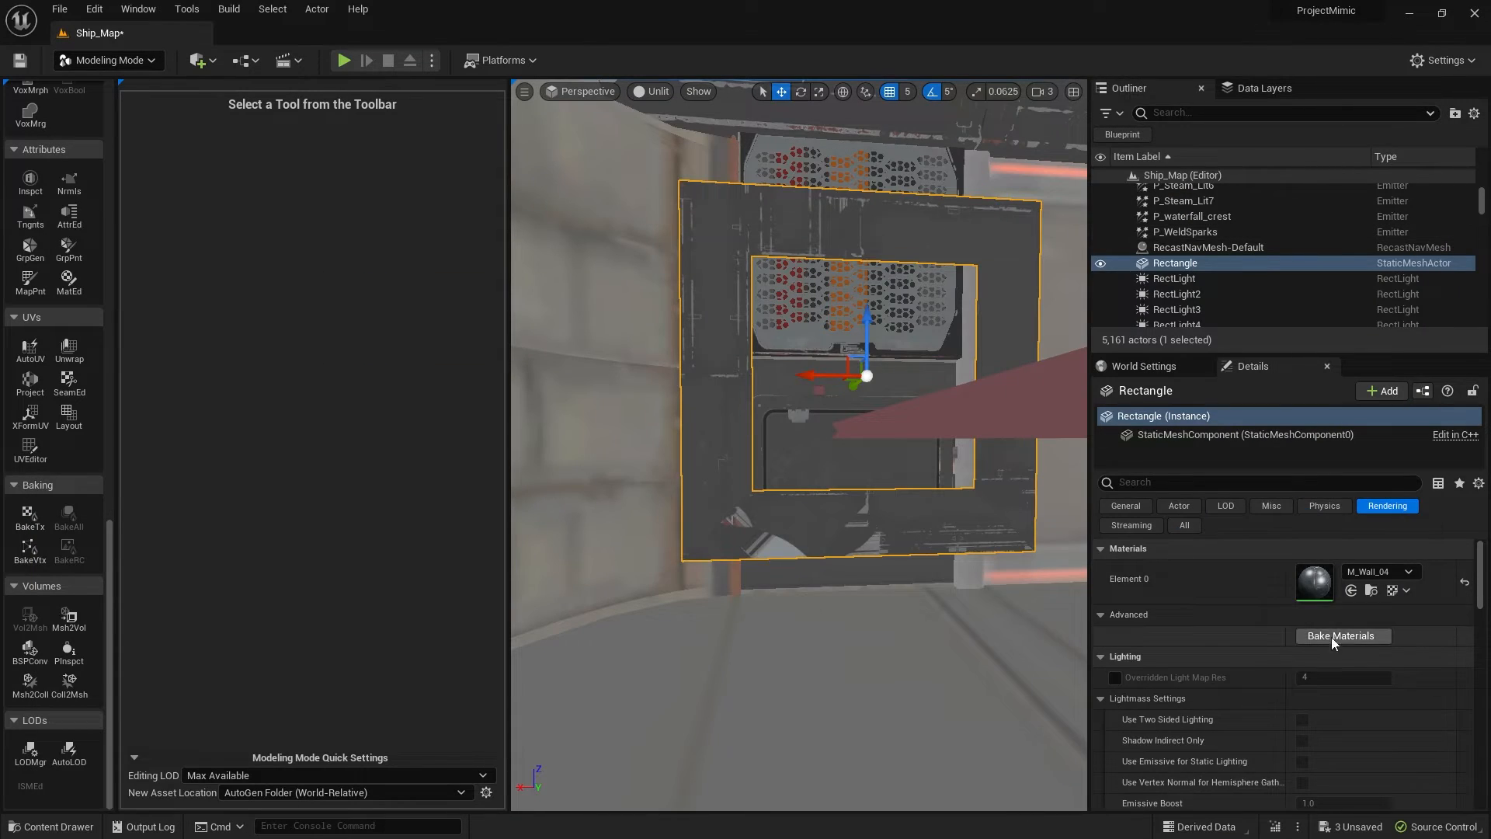
Step: From M_Wall_04, browse to T_Walls_04_BaseColor in the Content Browser, then return to the UV layout
double_click(1314, 583)
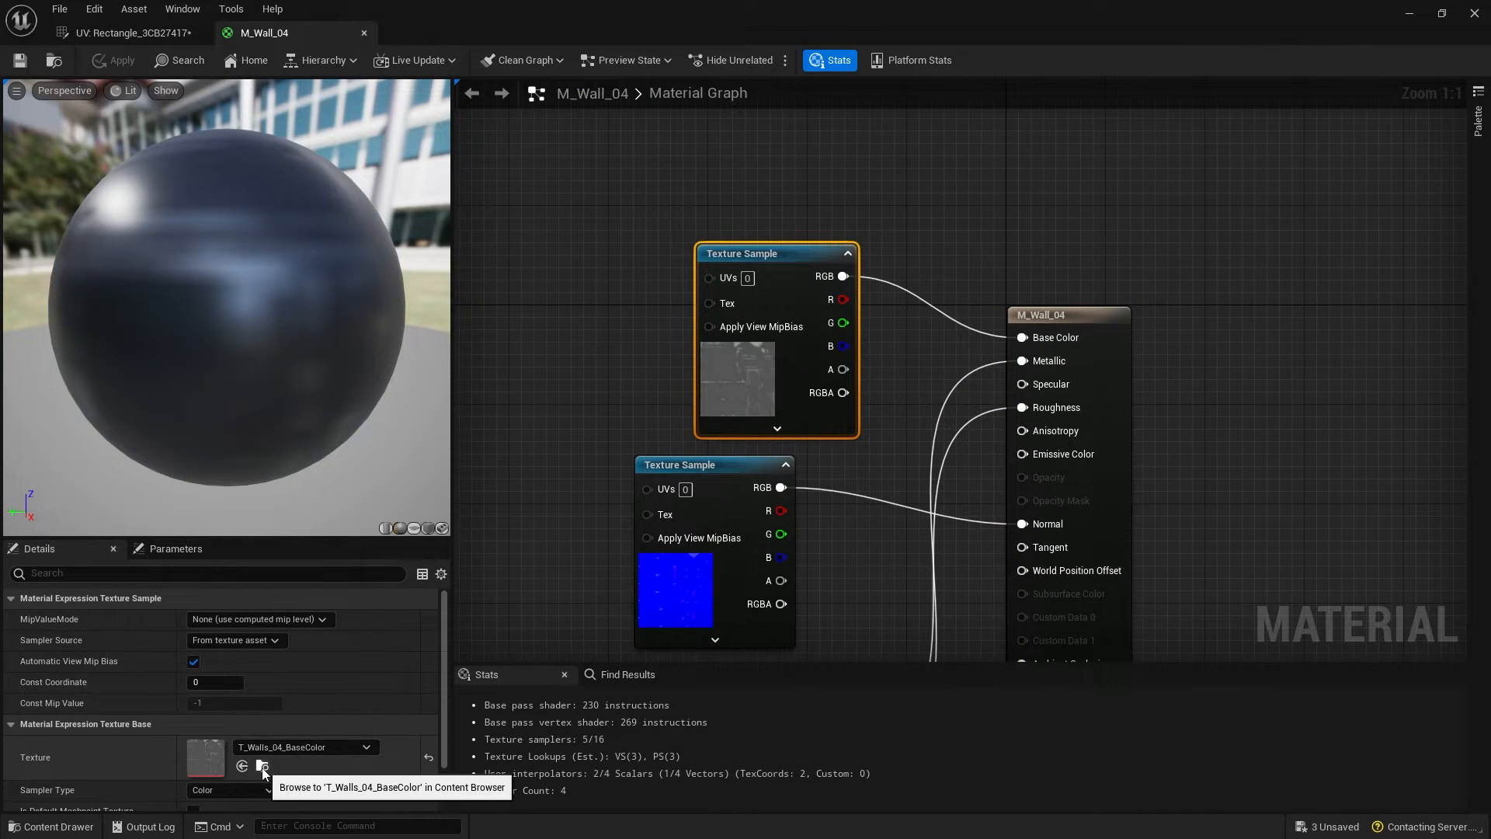
left_click(261, 766)
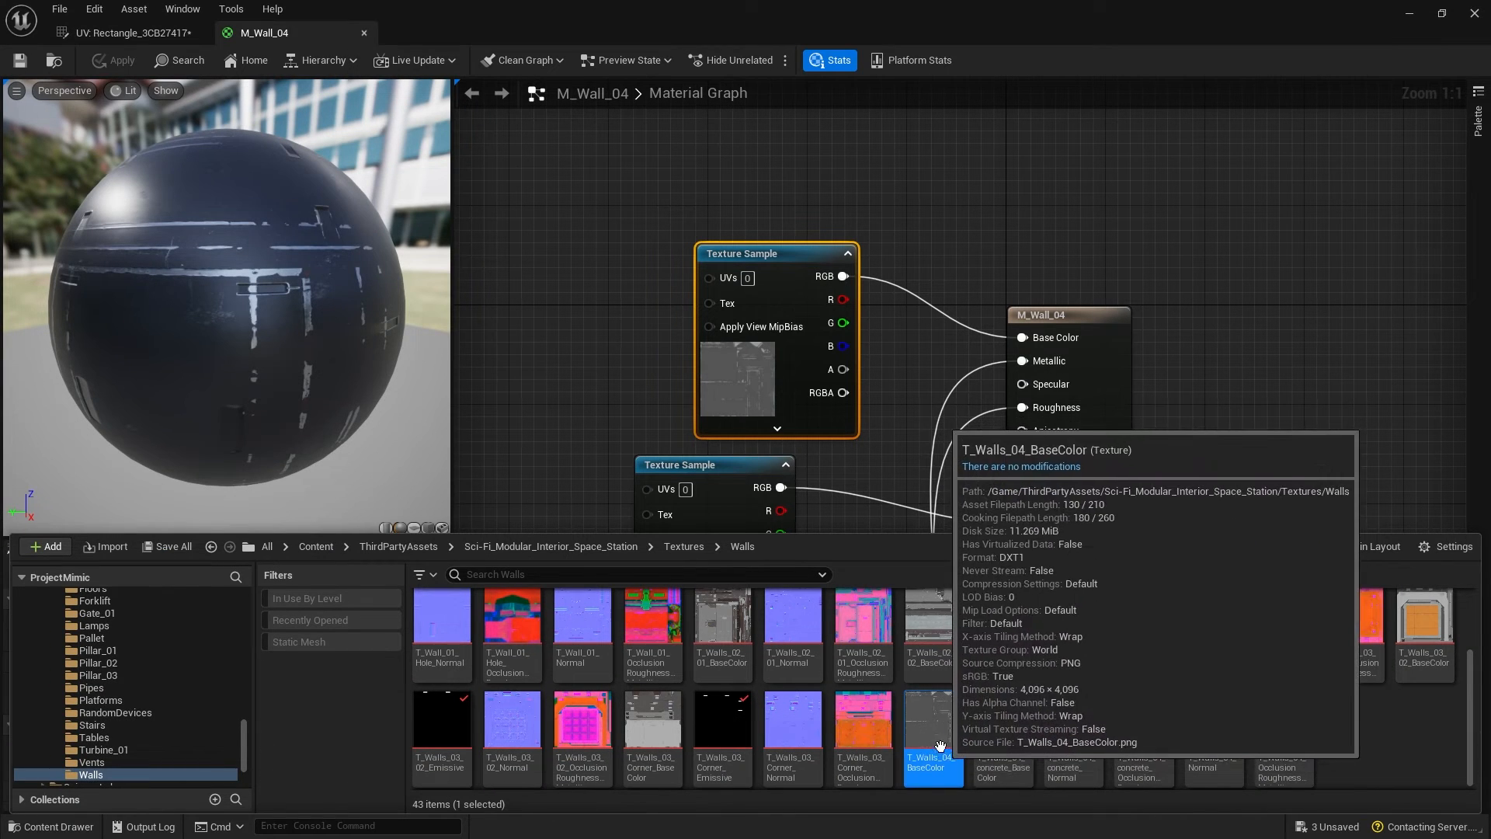
left_click(129, 33)
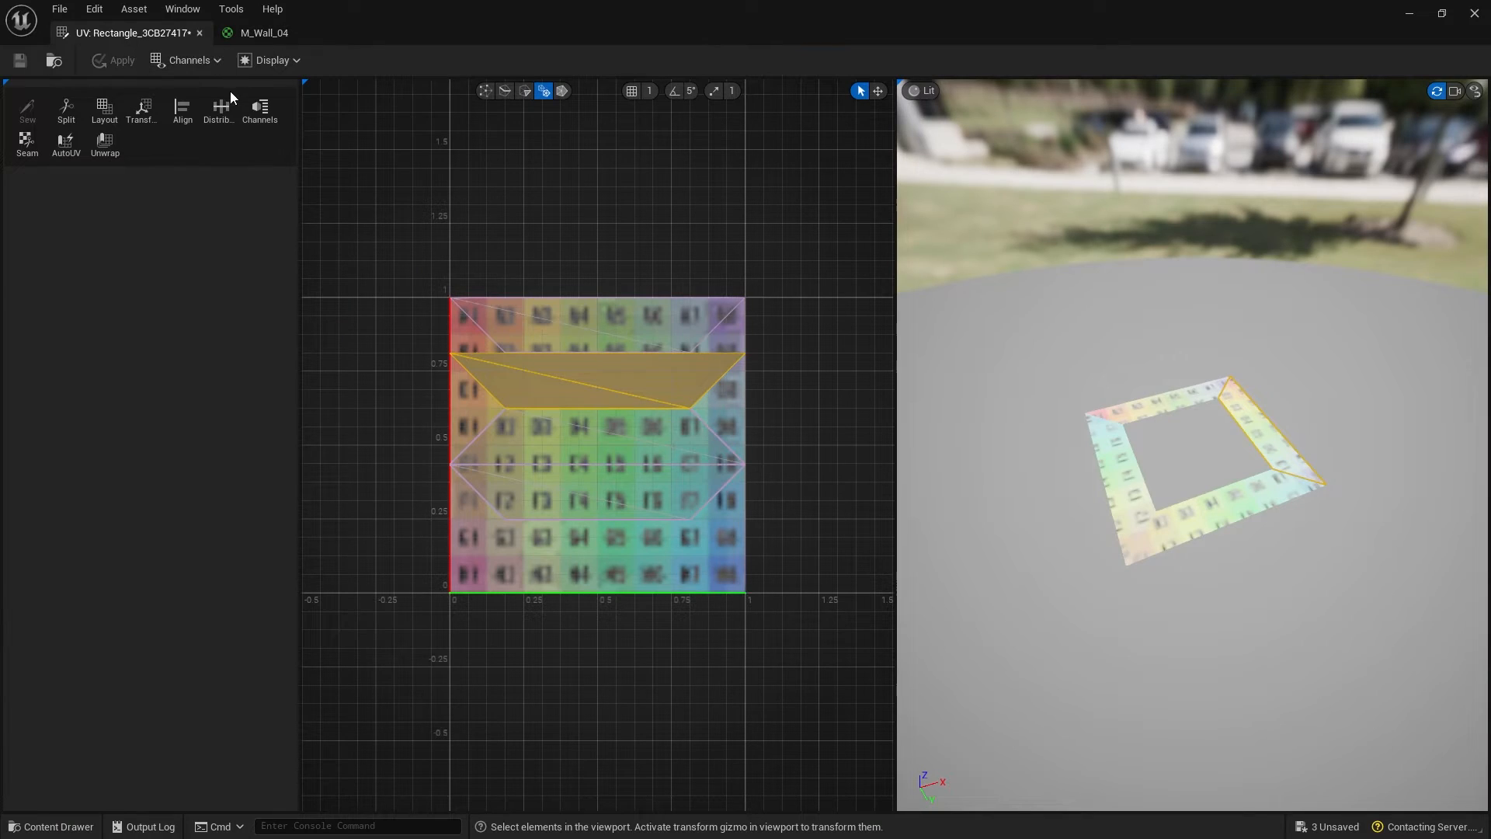
Step: Set the UV background source texture to the selected T_Walls_04_BaseColor asset and zoom in
left_click(272, 61)
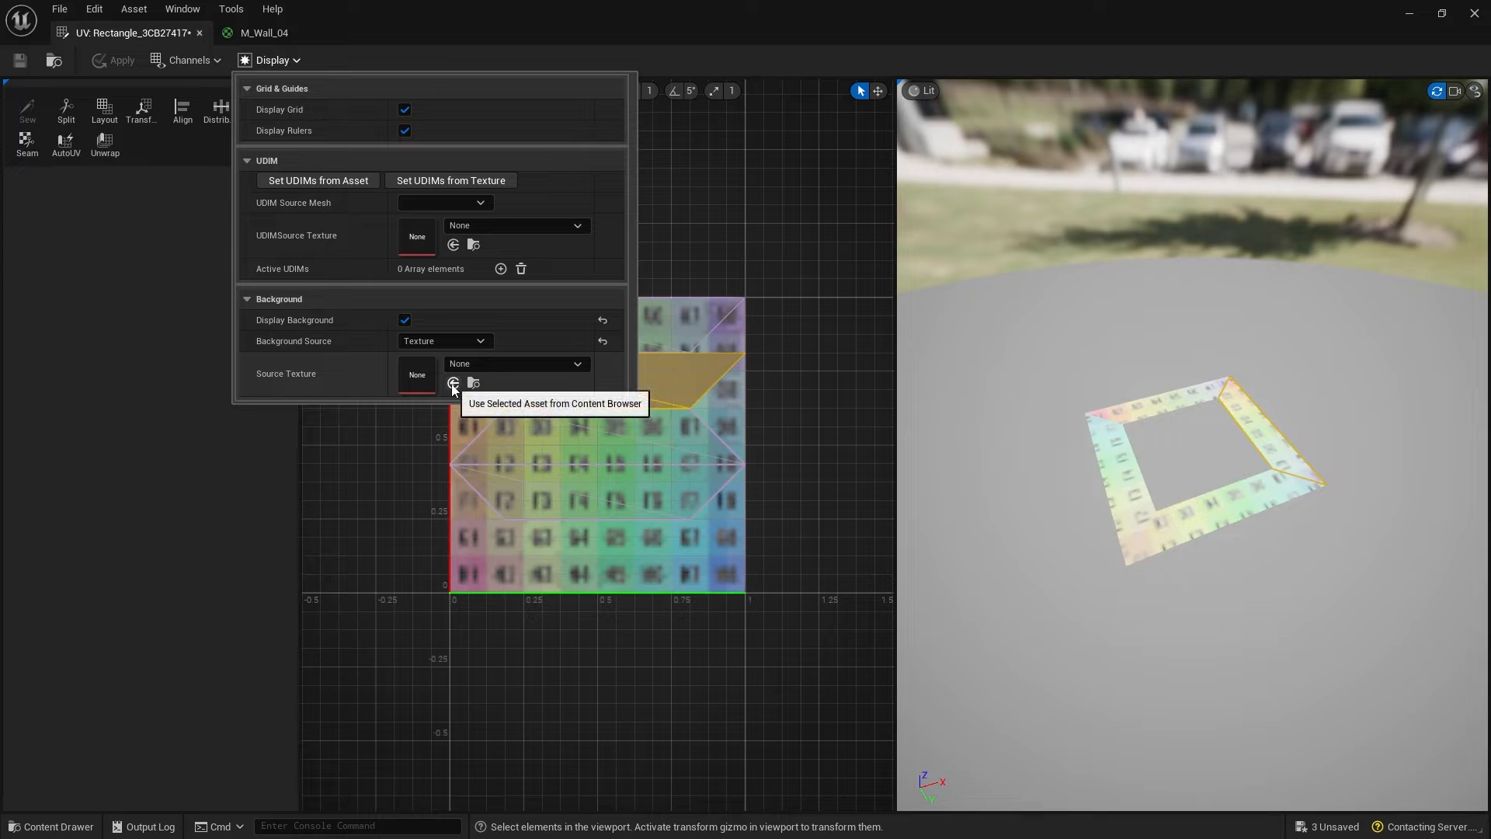
left_click(454, 382)
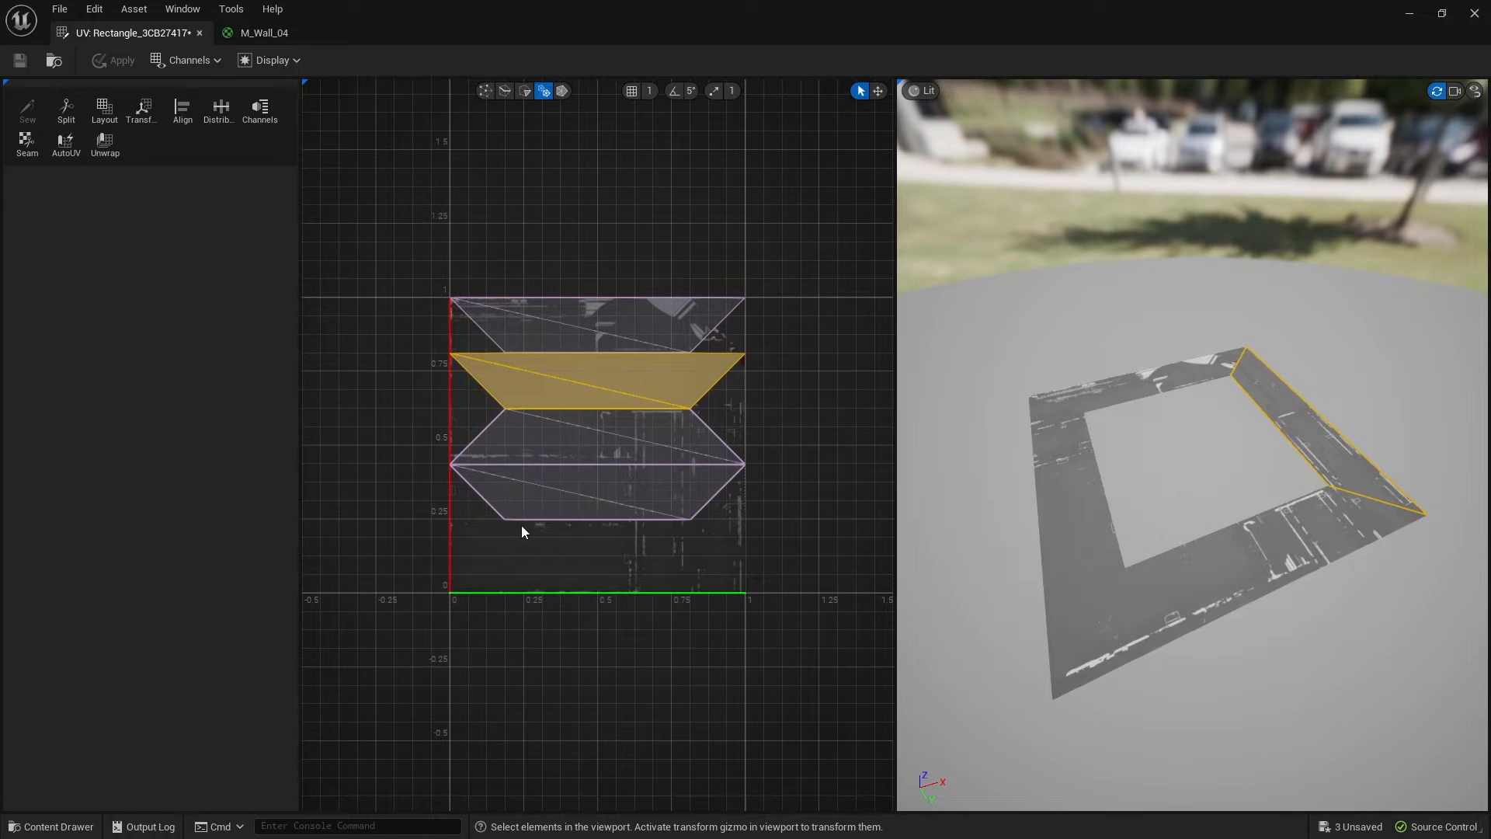
scroll("up", 3)
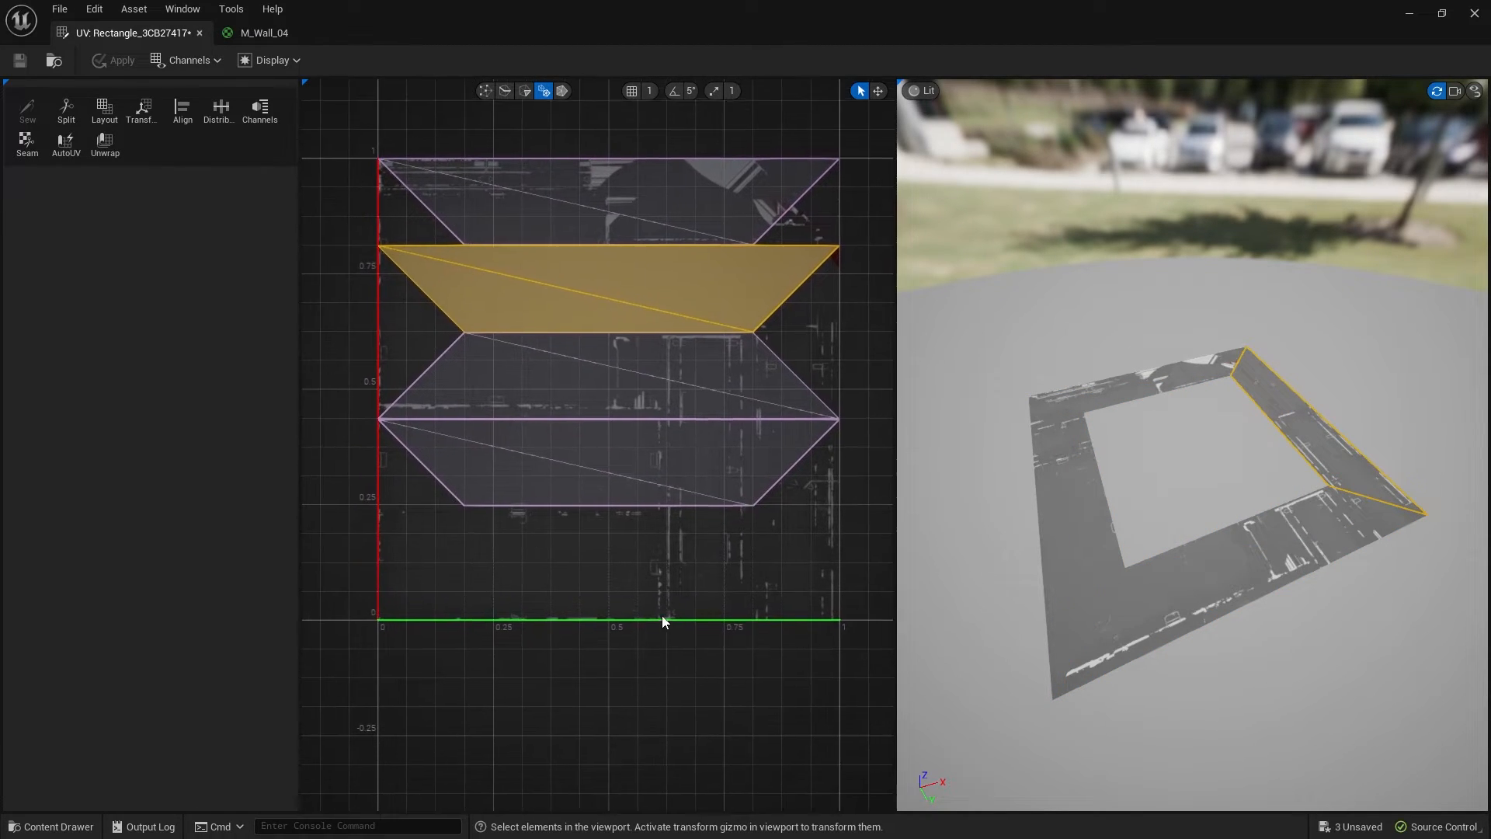
Step: Shrink the bottom UV strip and move it toward the lower-left of the texture
left_click(587, 477)
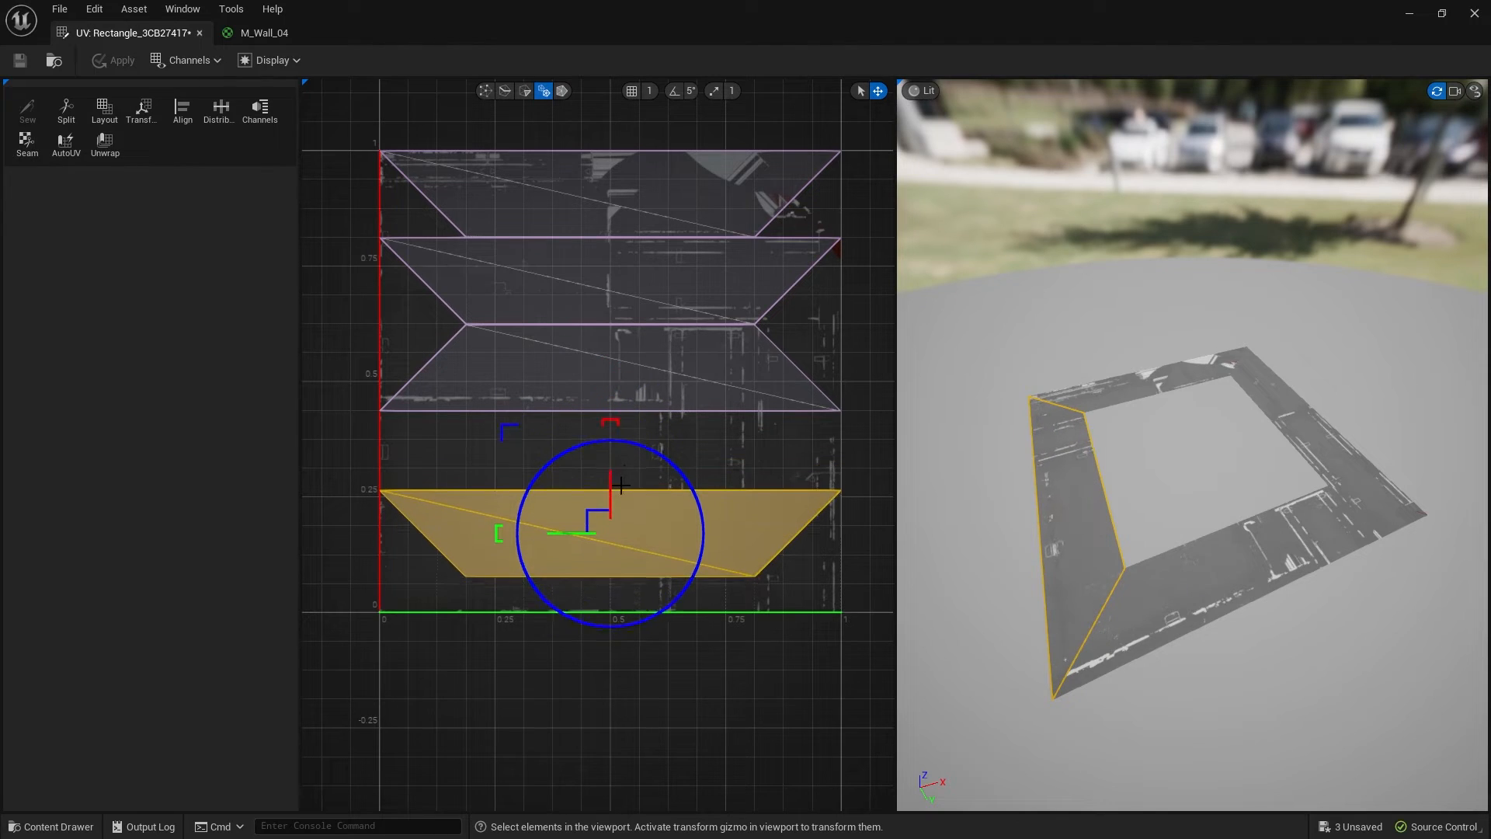
left_click(1089, 533)
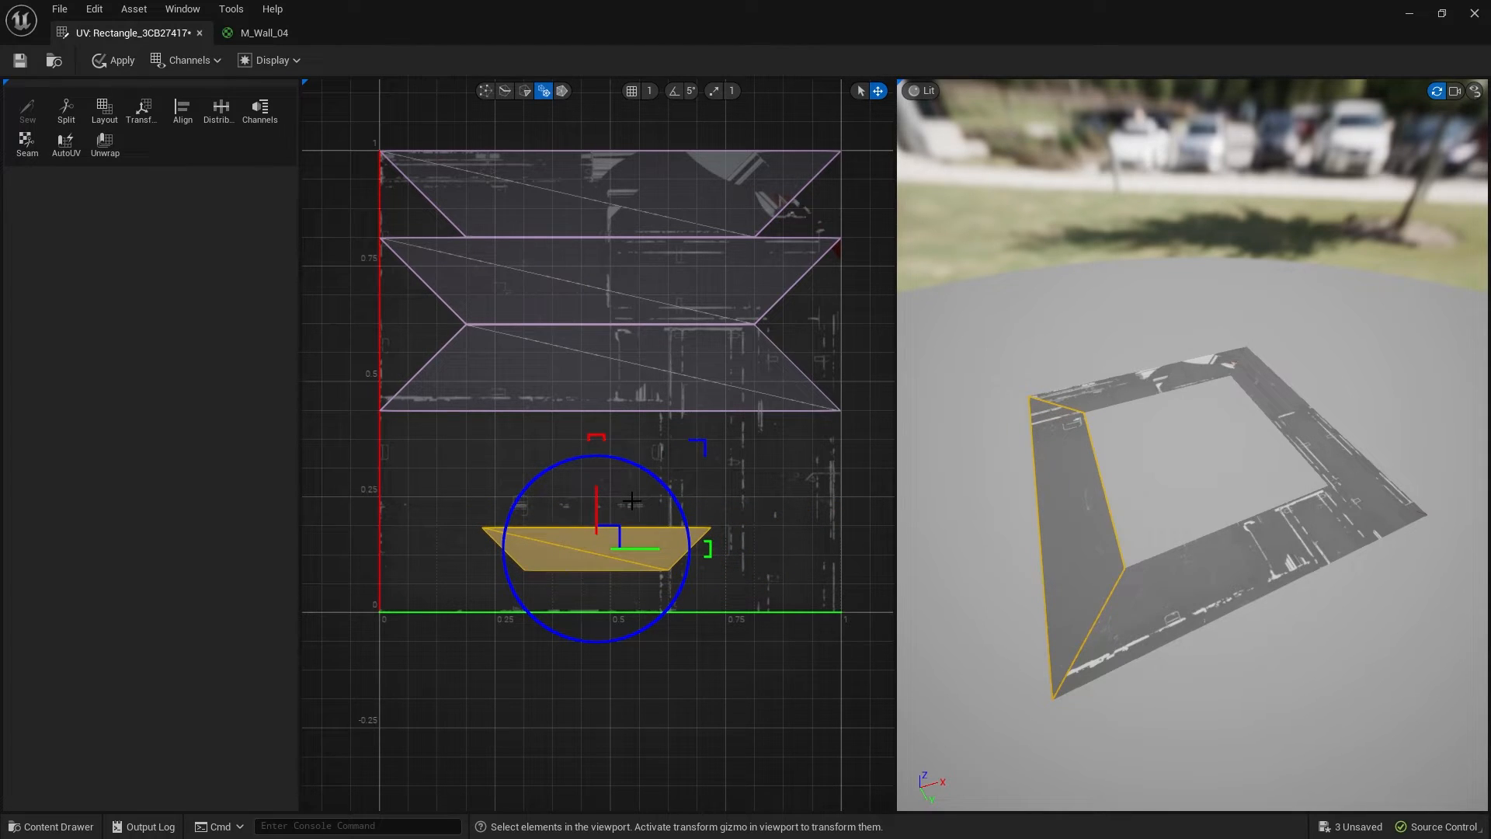
left_click(579, 549)
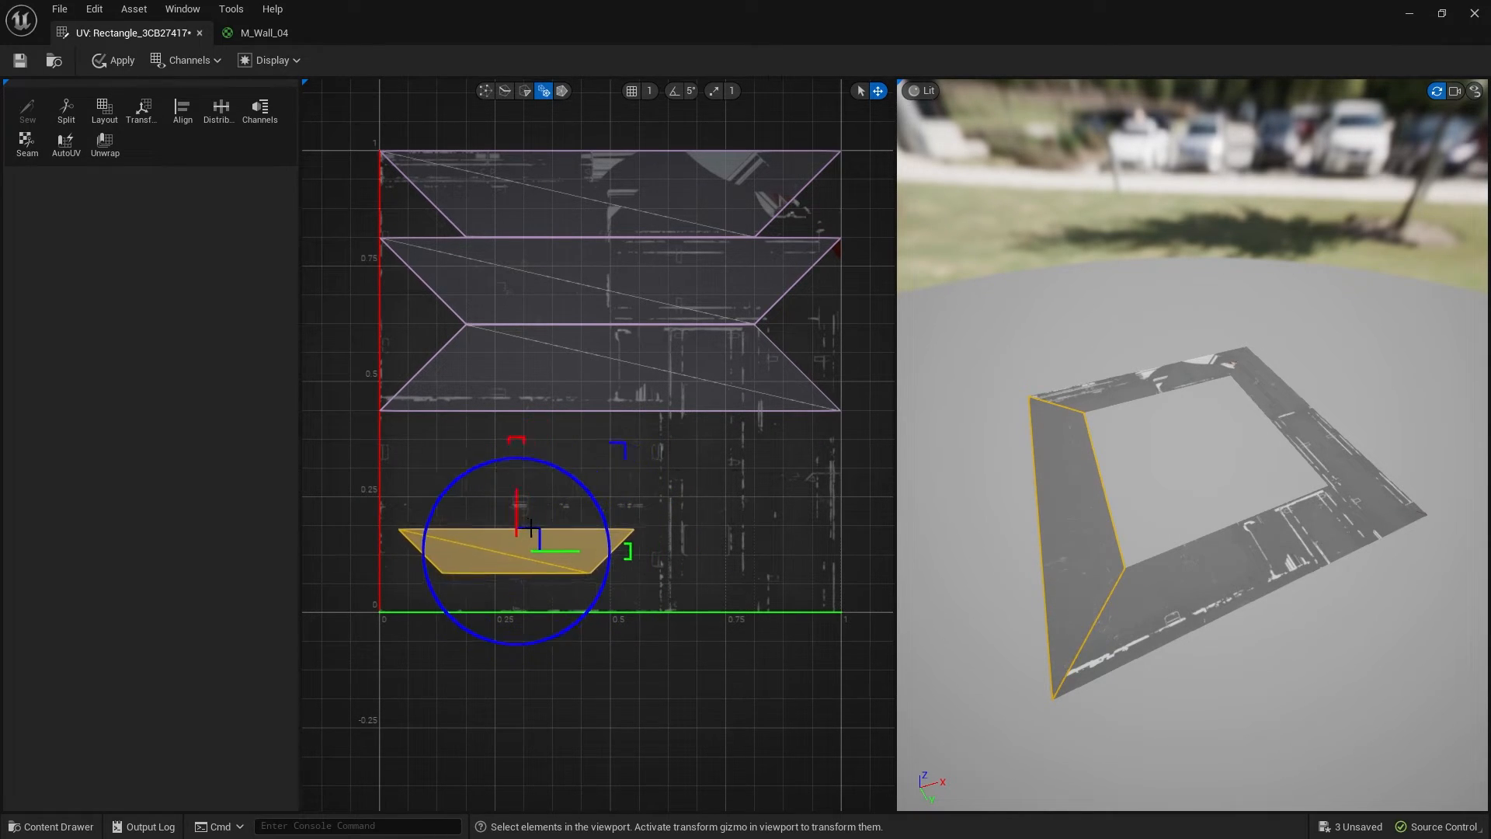
Step: Select the remaining three strips and stack them onto the same small region
left_click(608, 372)
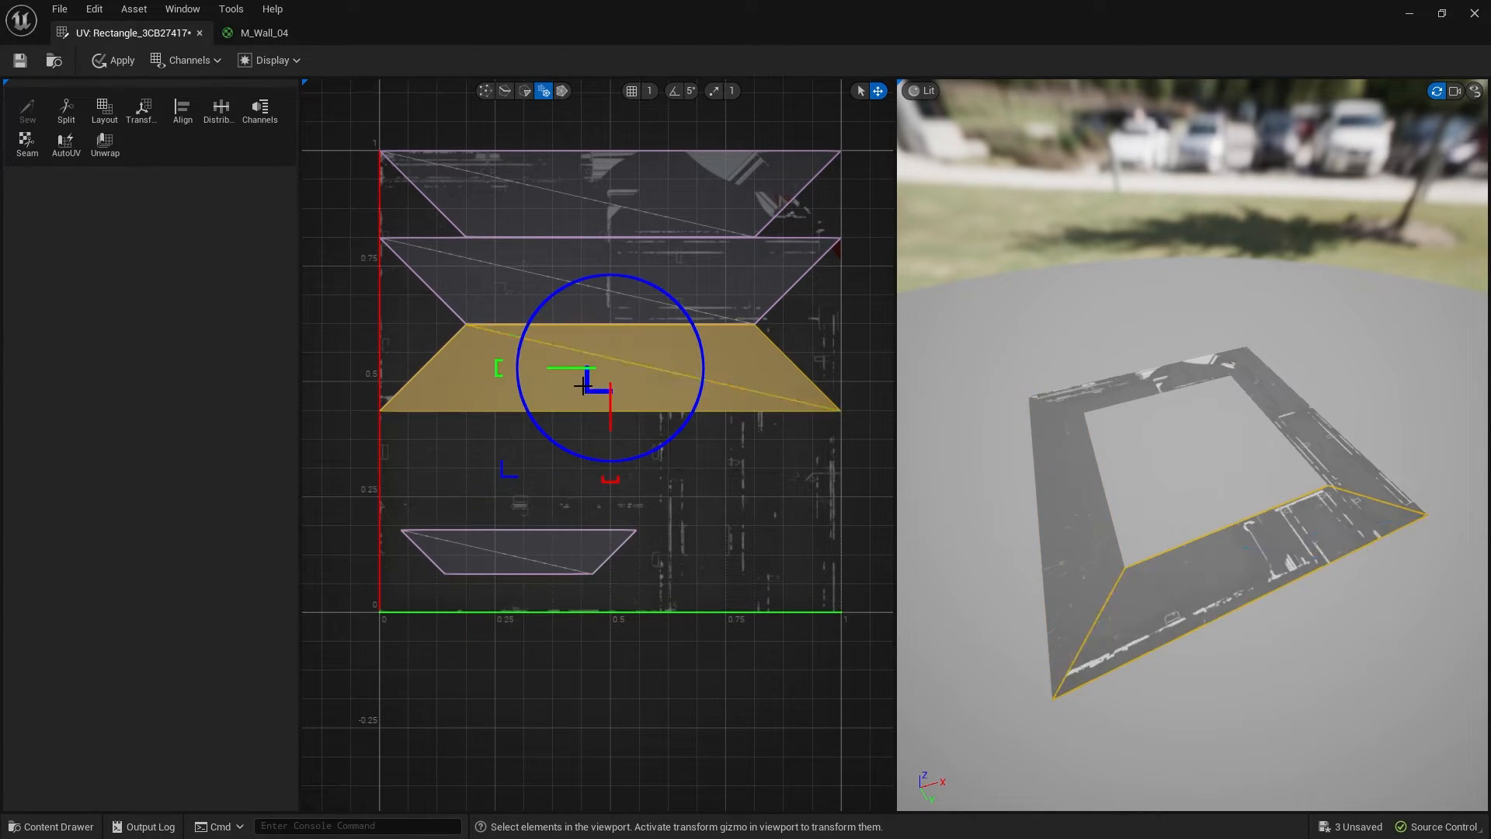
left_click(627, 286)
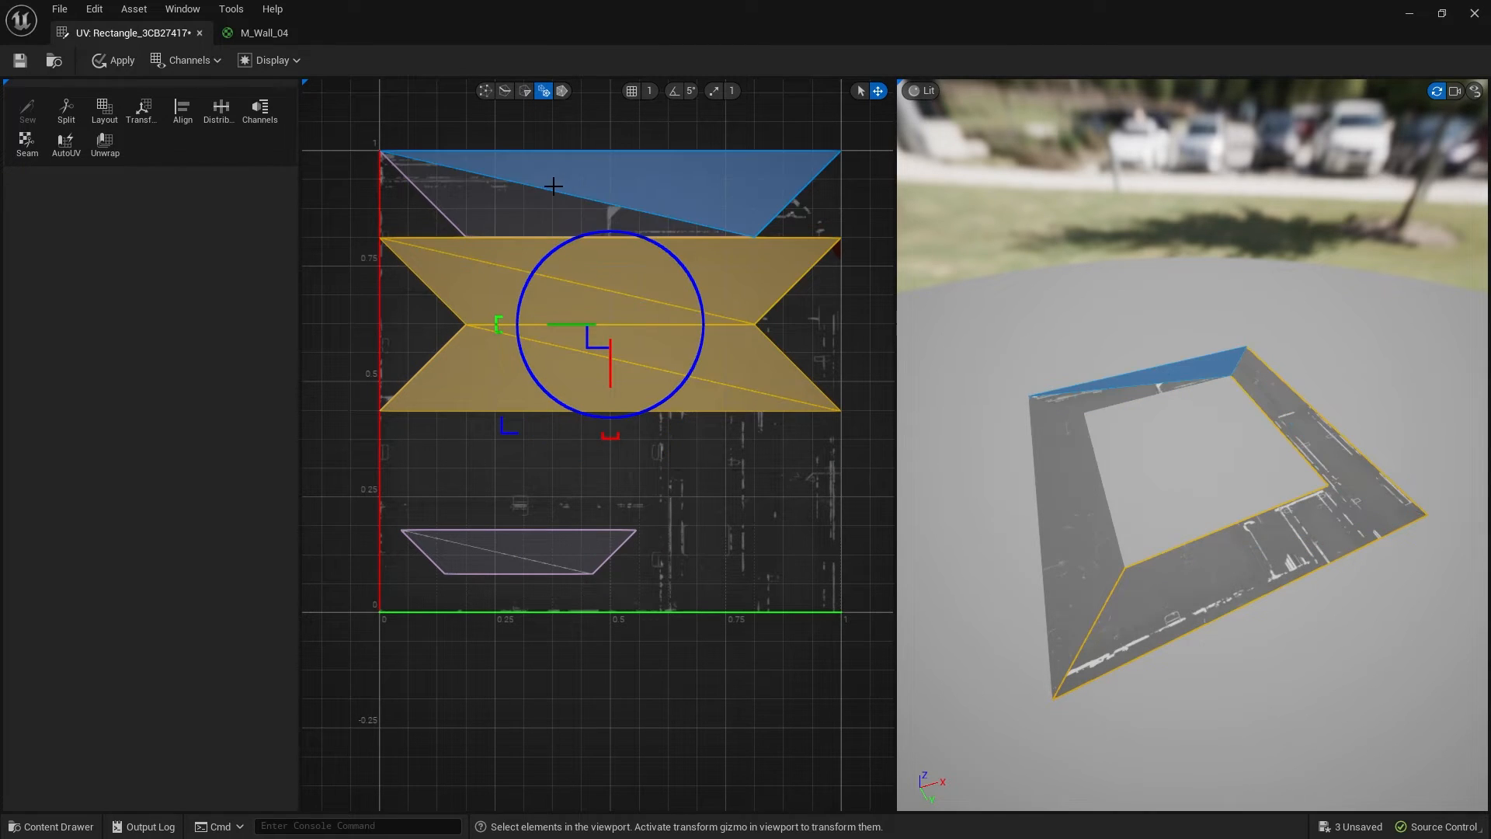
left_click(514, 560)
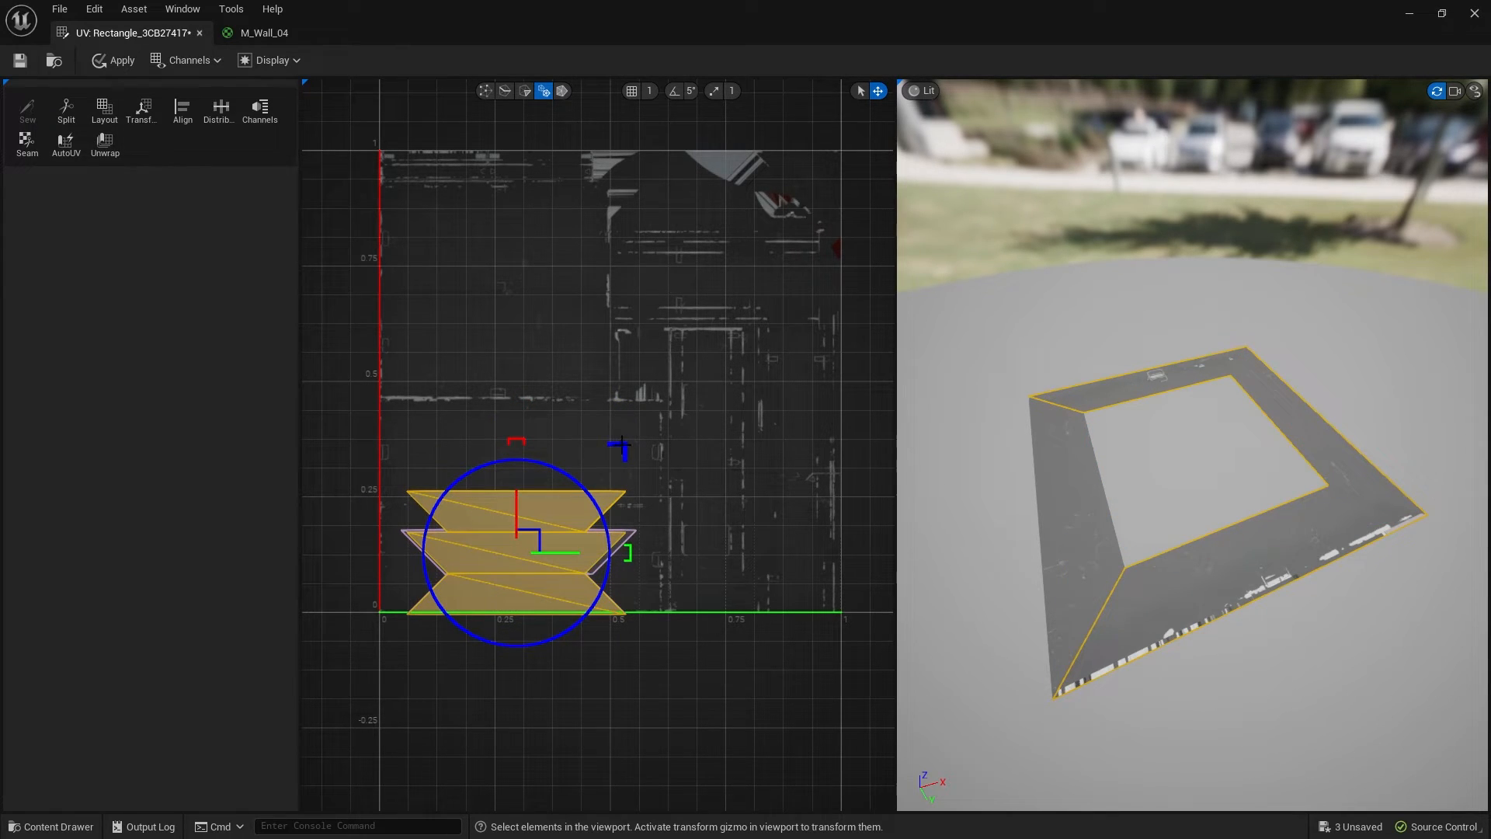
Step: Reselect all four stacked UV islands and start the Align tool on them
left_click(626, 472)
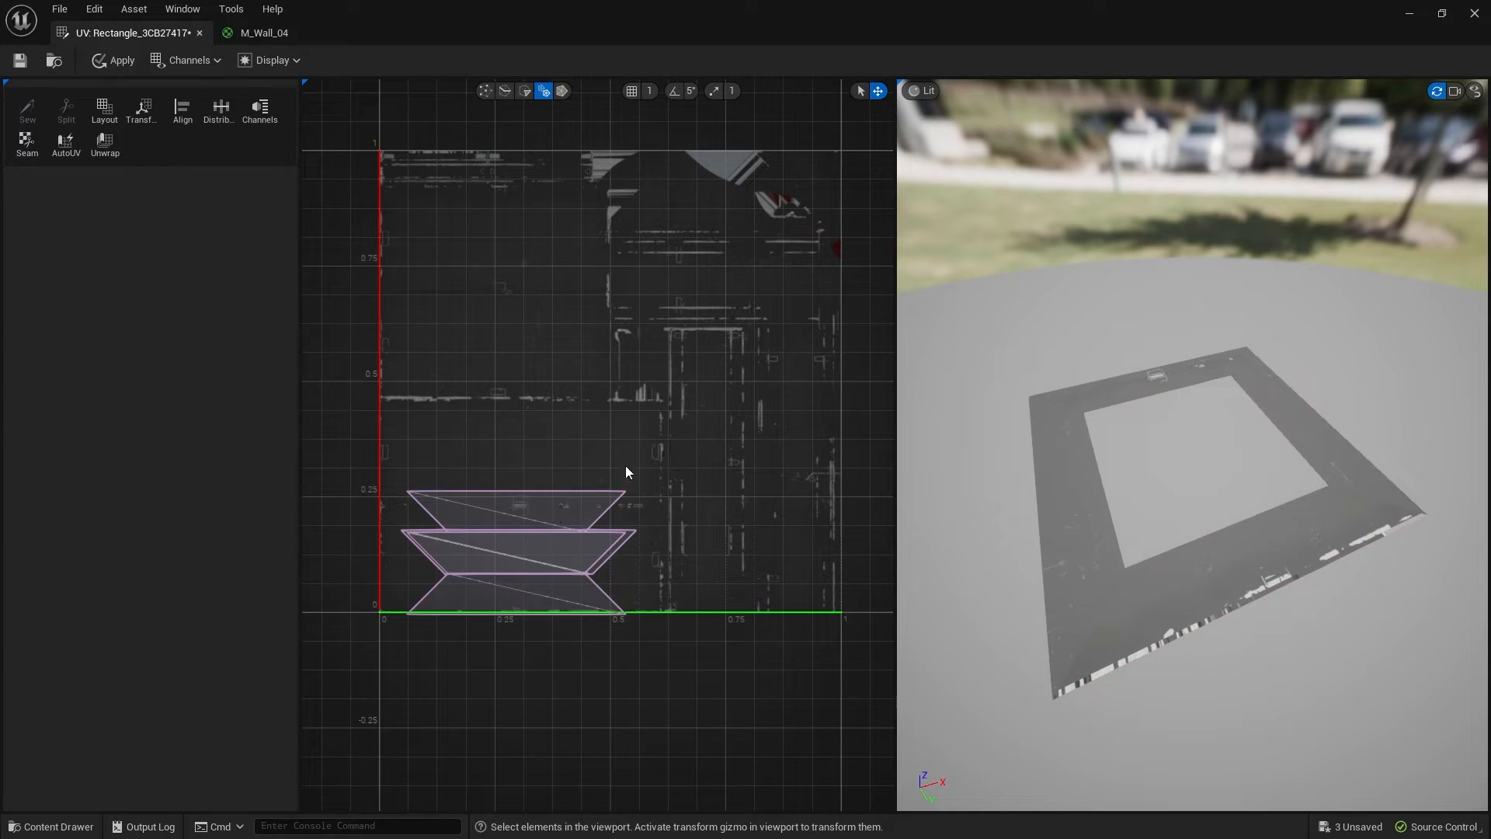
mouse_move(635, 569)
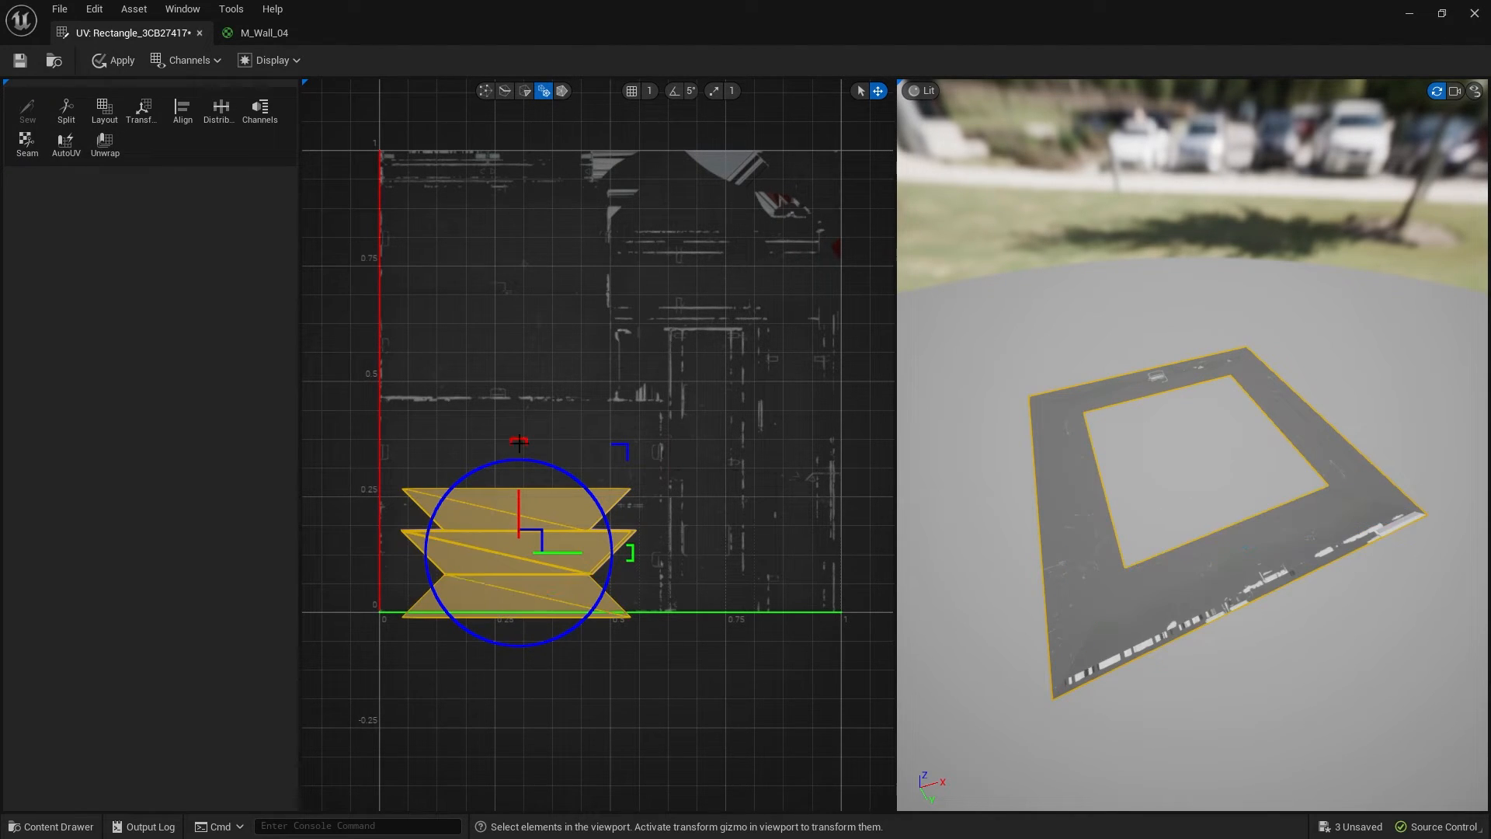
left_click(182, 108)
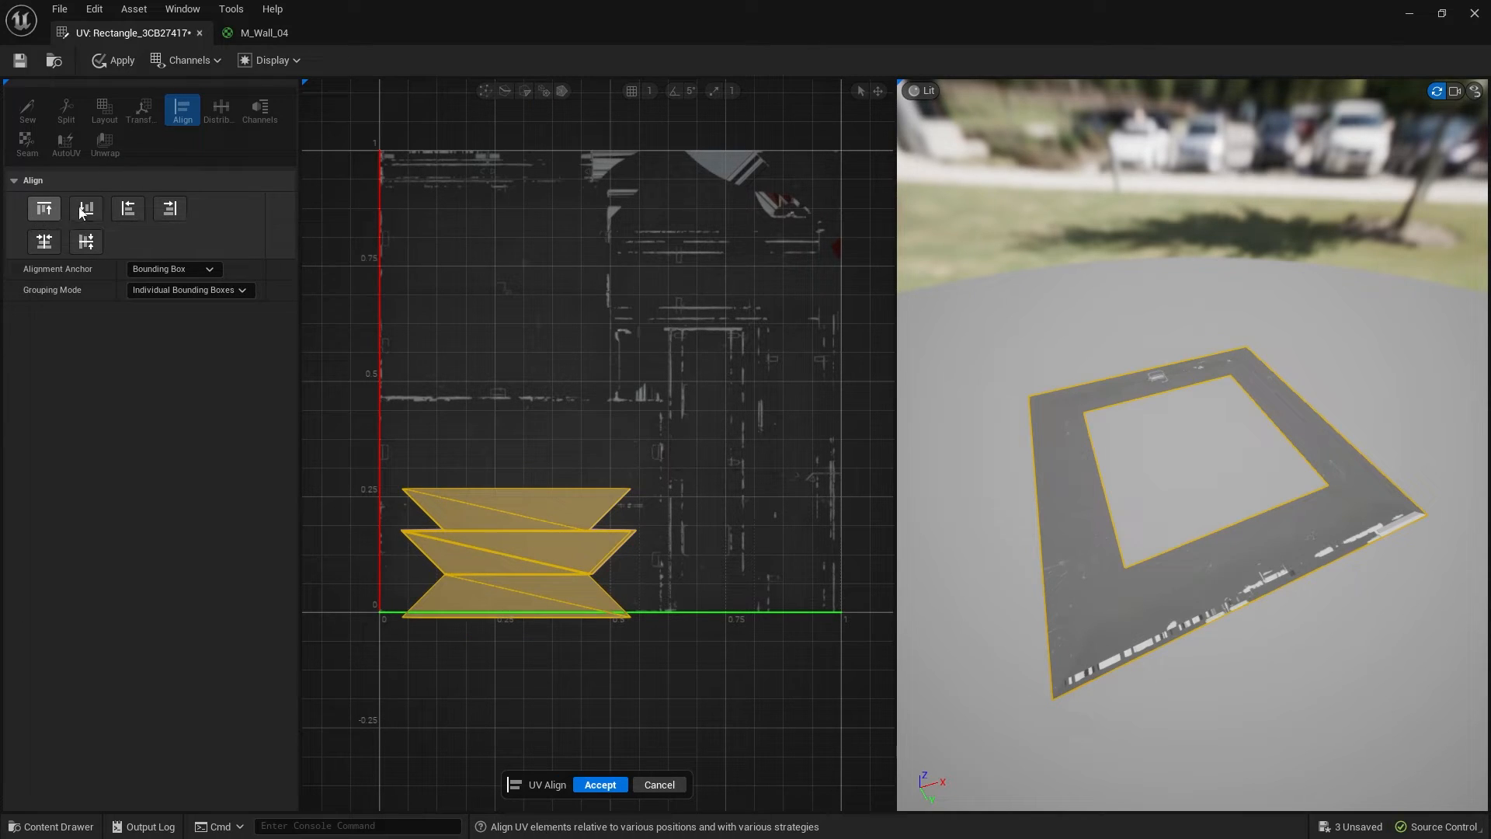
Step: Align the four frame strips to a shared vertical centre with Individual Bounding Boxes and accept
left_click(43, 208)
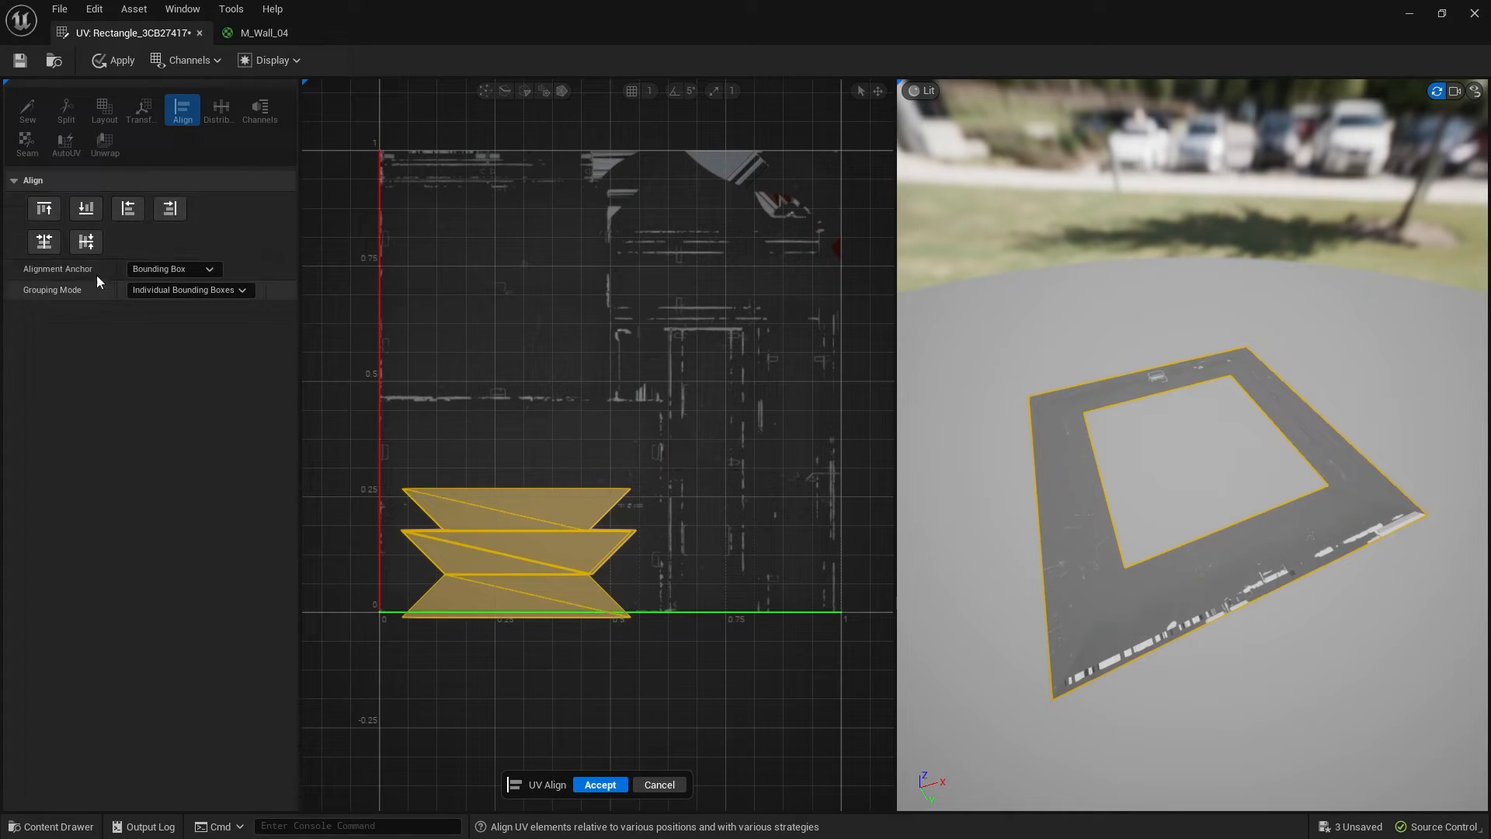
mouse_move(43, 241)
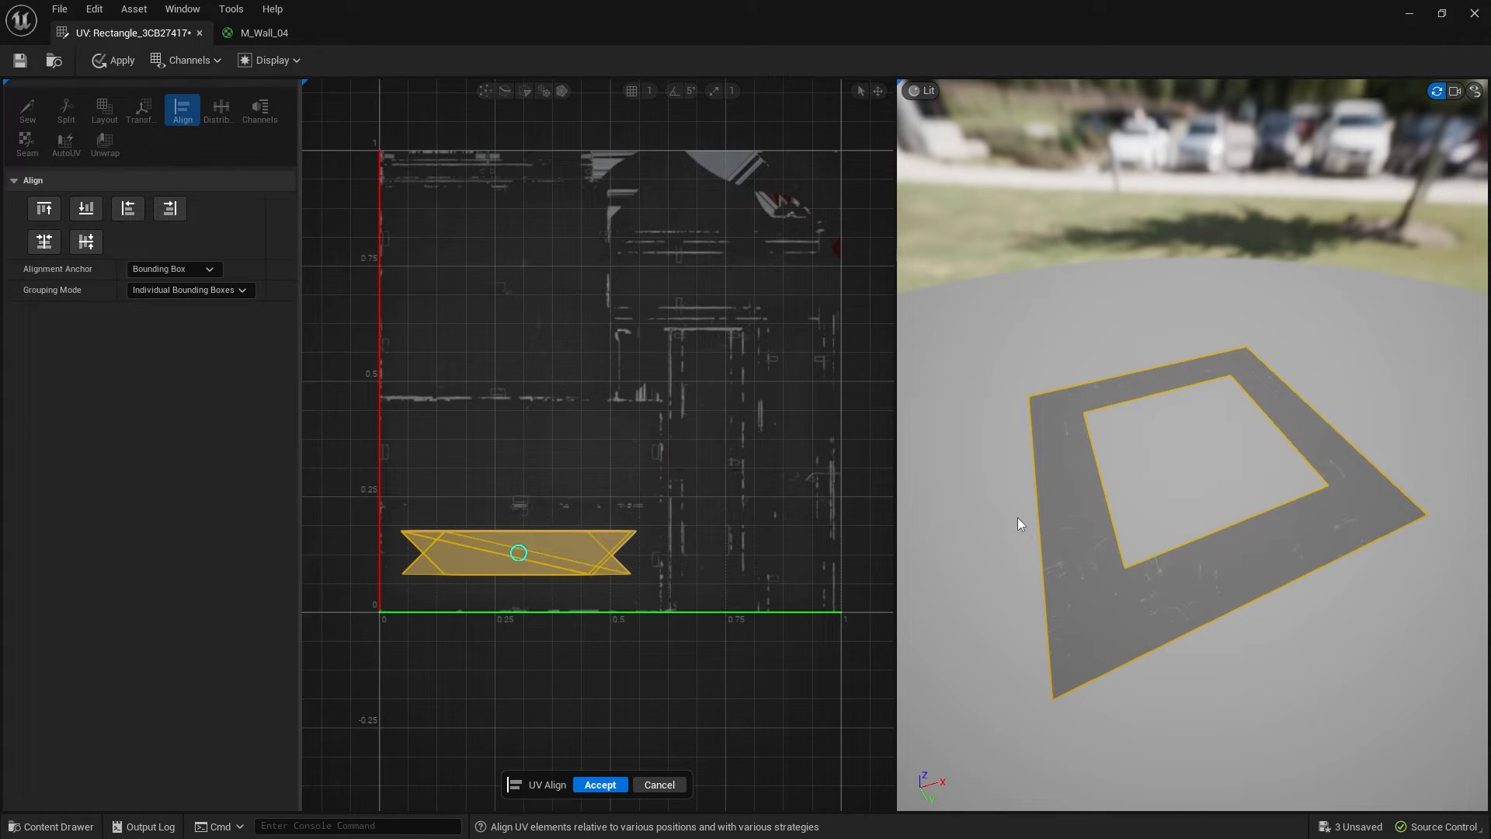
mouse_move(1119, 519)
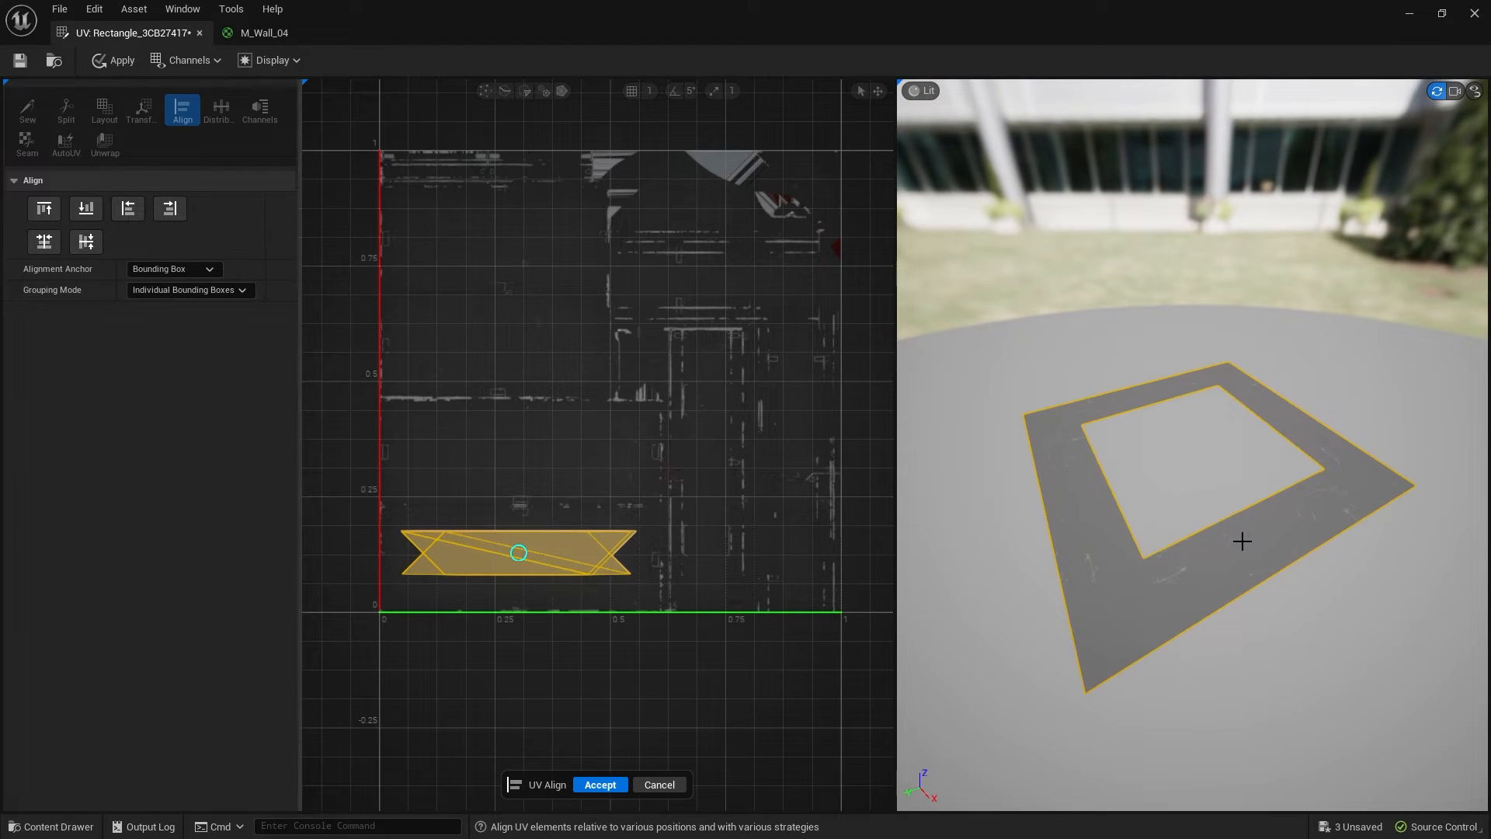
scroll("down", 3)
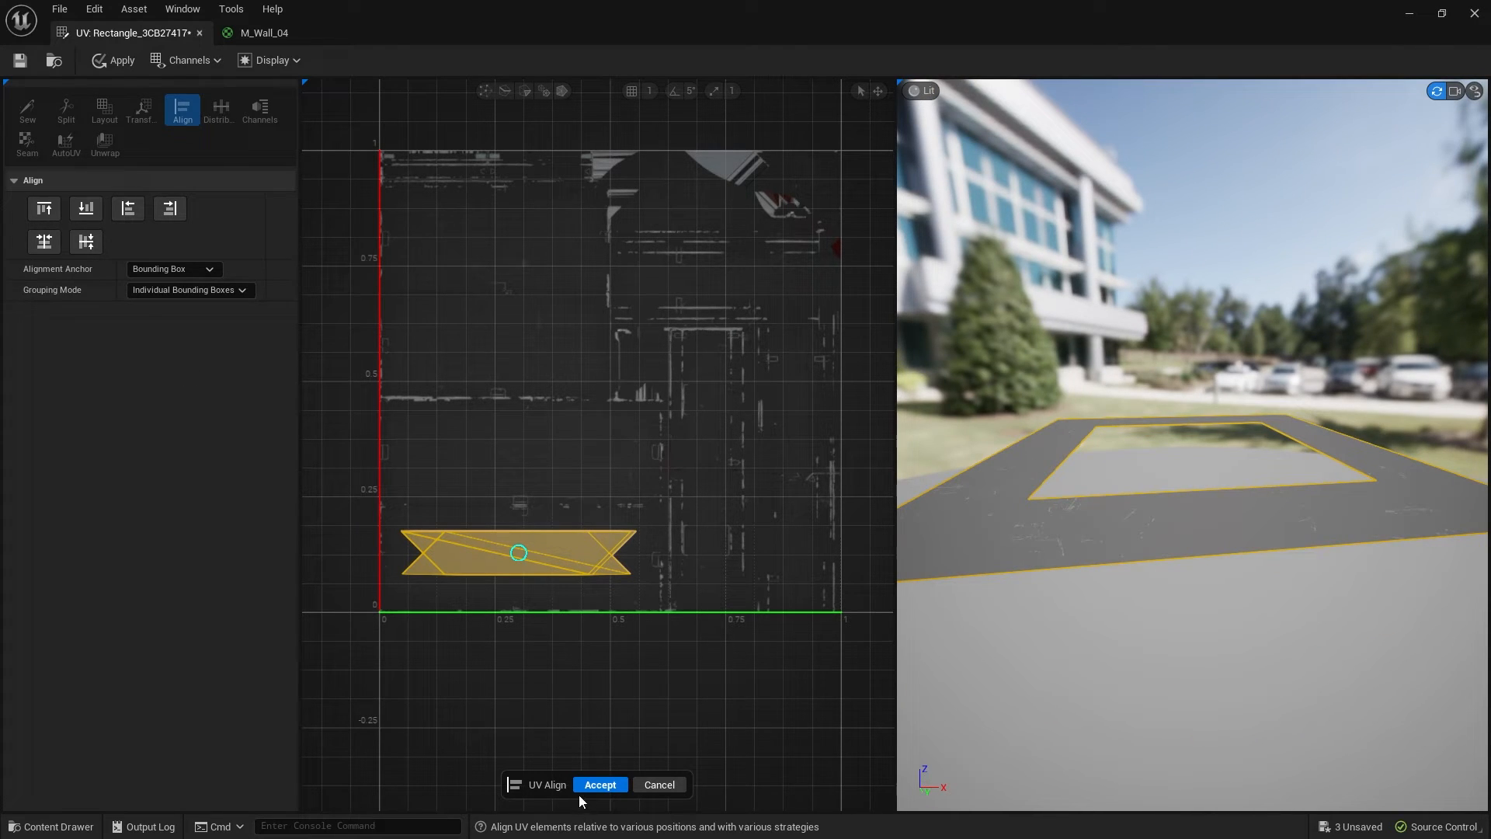
left_click(600, 784)
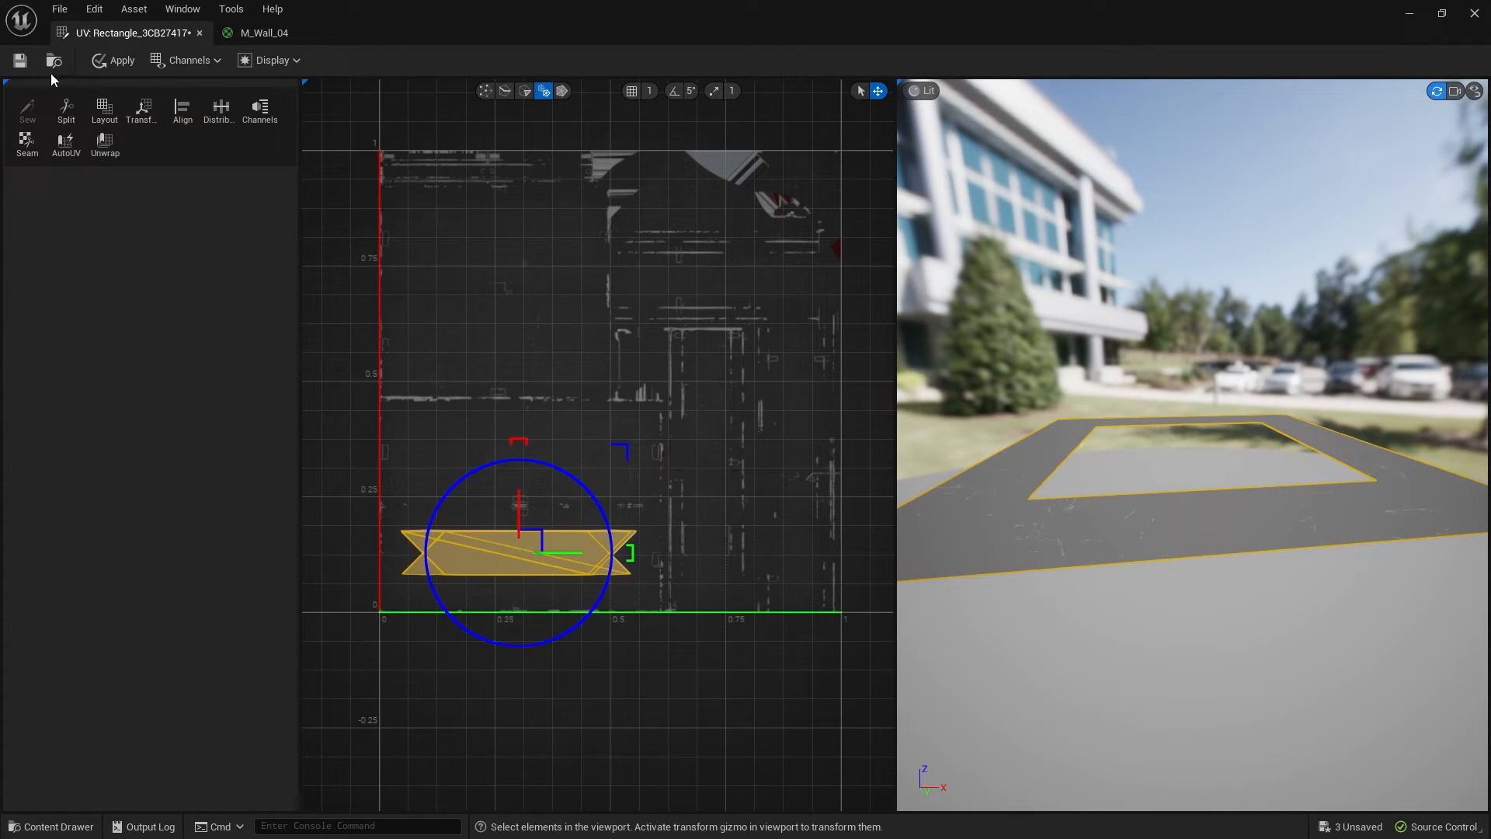
Step: Apply the UV edits to the Rectangle frame mesh so it shows the wall texture in Ship_Map
left_click(19, 61)
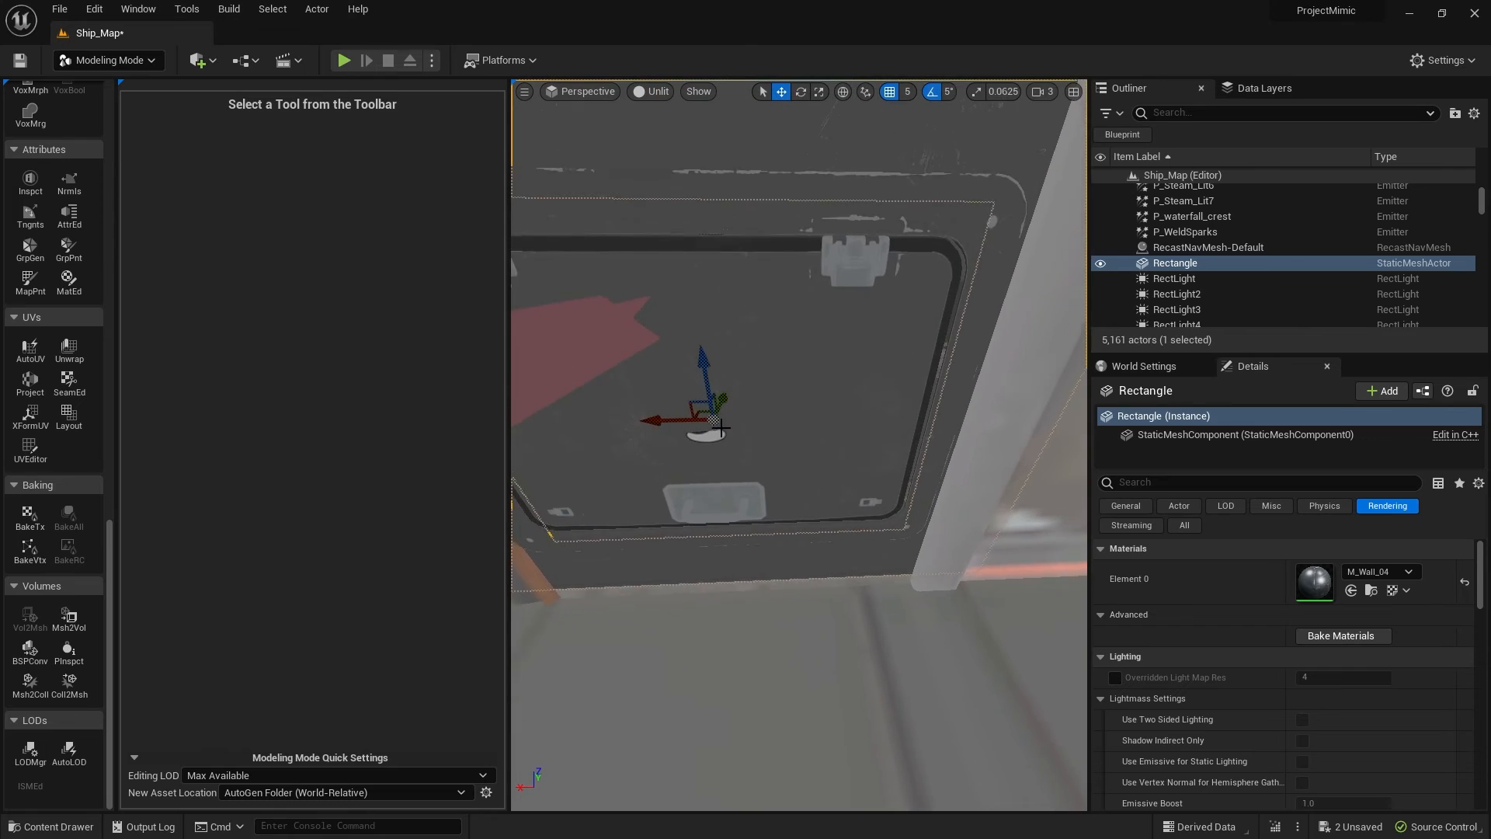
Step: Play From Here on the floor before the hatch and view the opened access panel
left_click(815, 92)
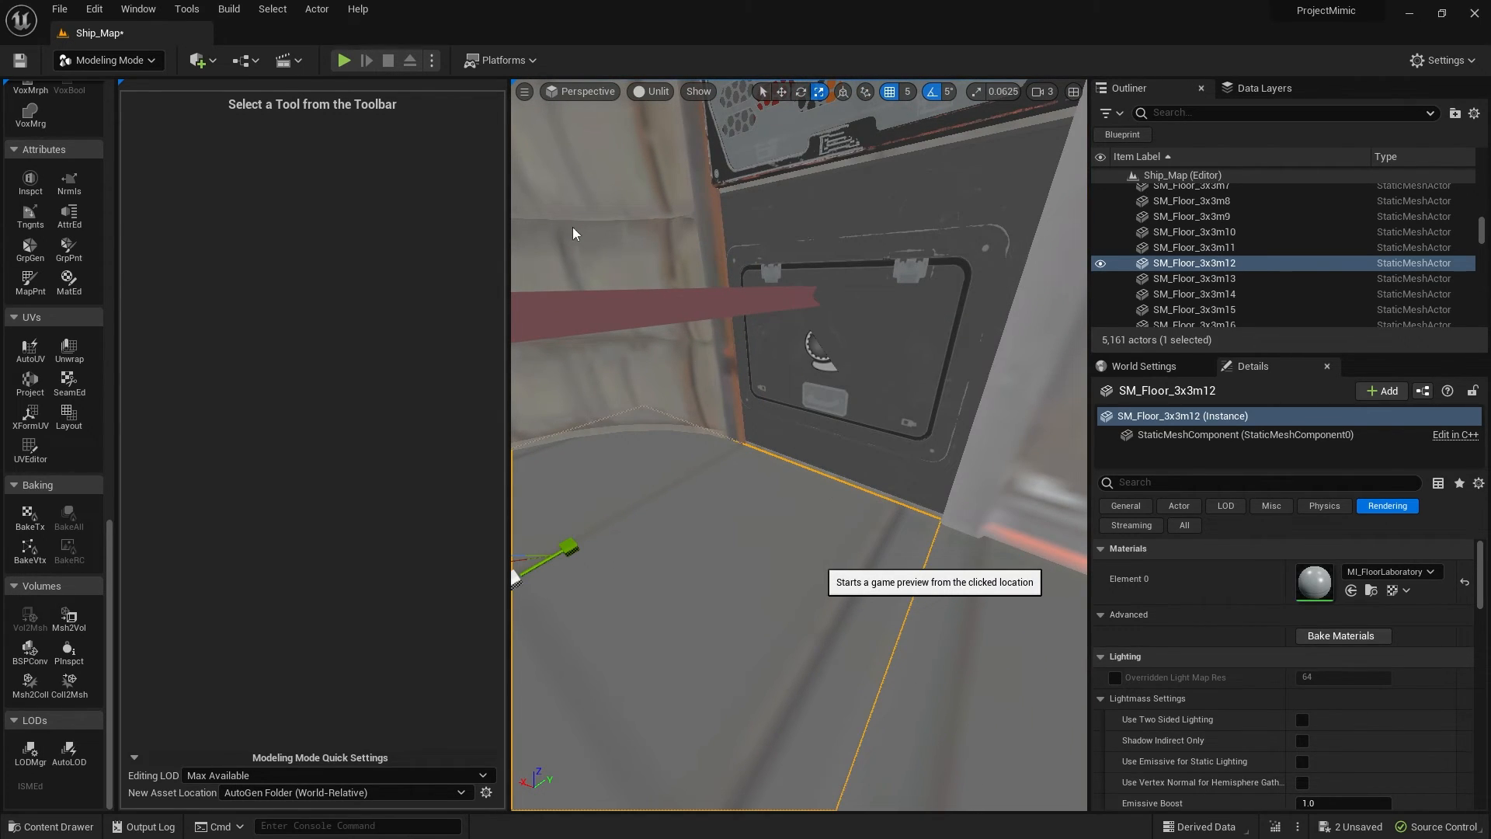
left_click(342, 61)
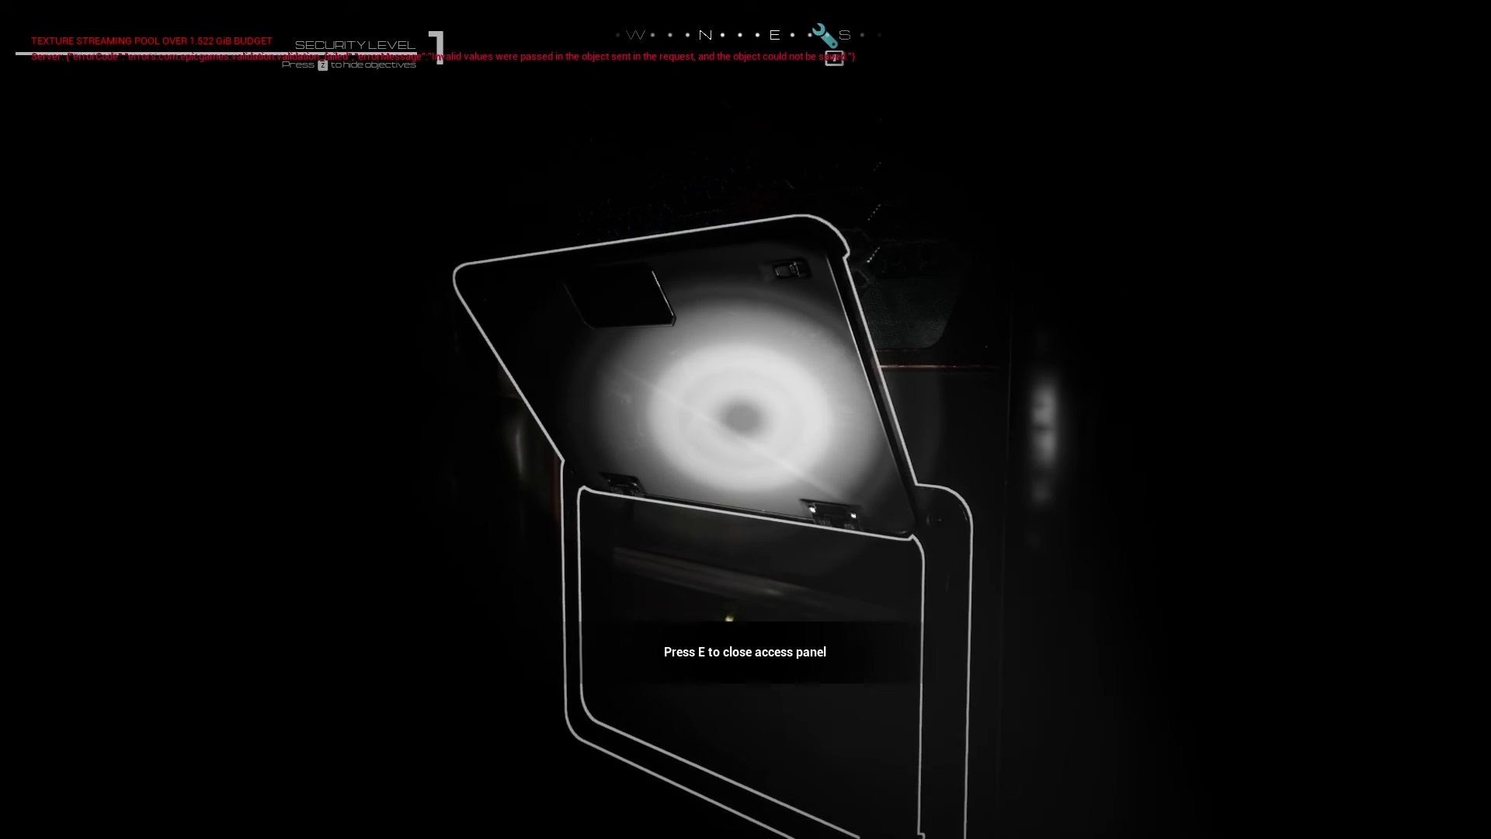
Step: Stop Play In Editor and return to the editor view of the framed hatch
key("e")
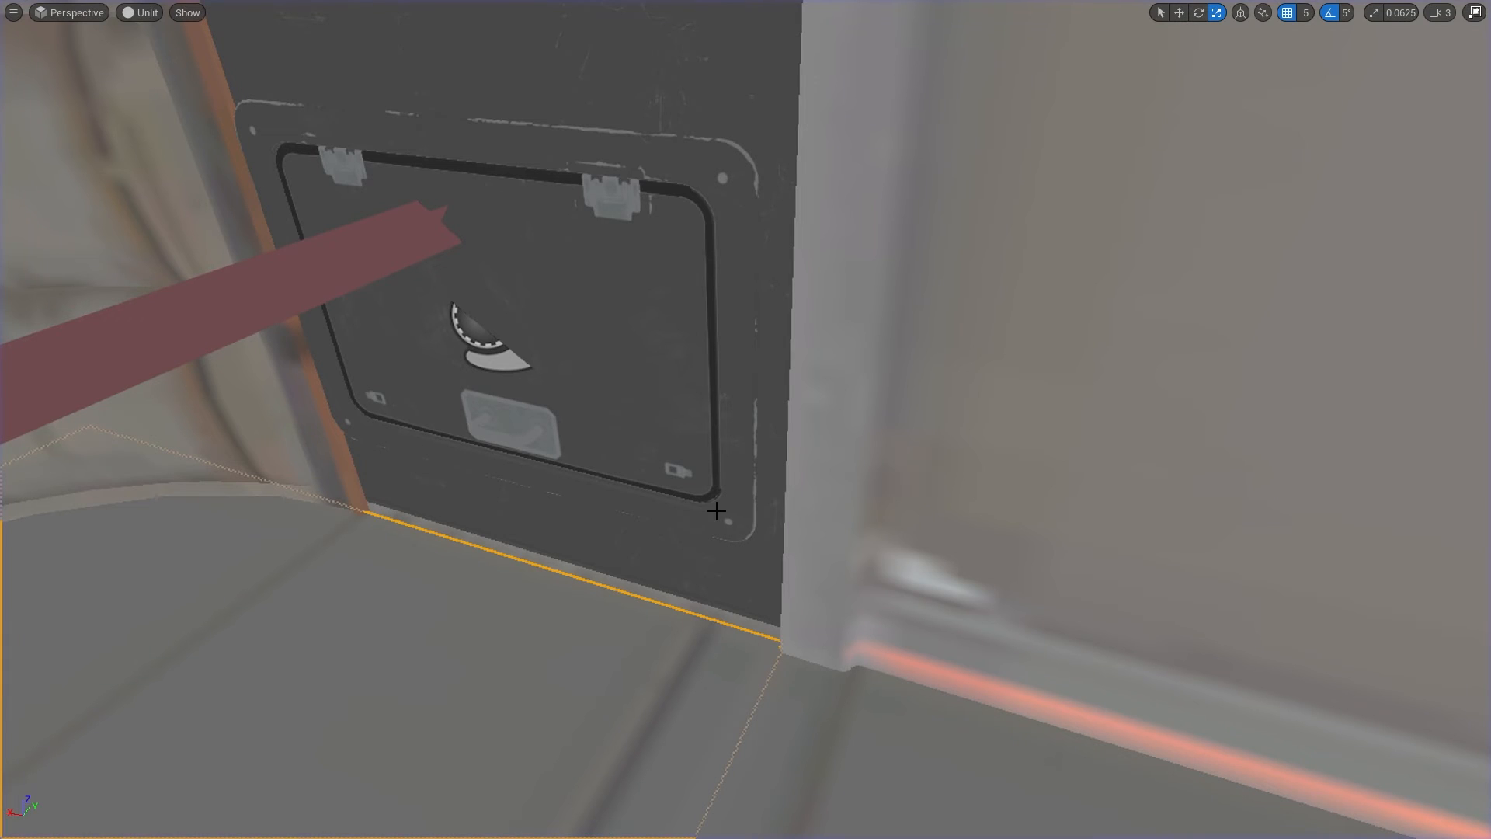
mouse_move(129, 511)
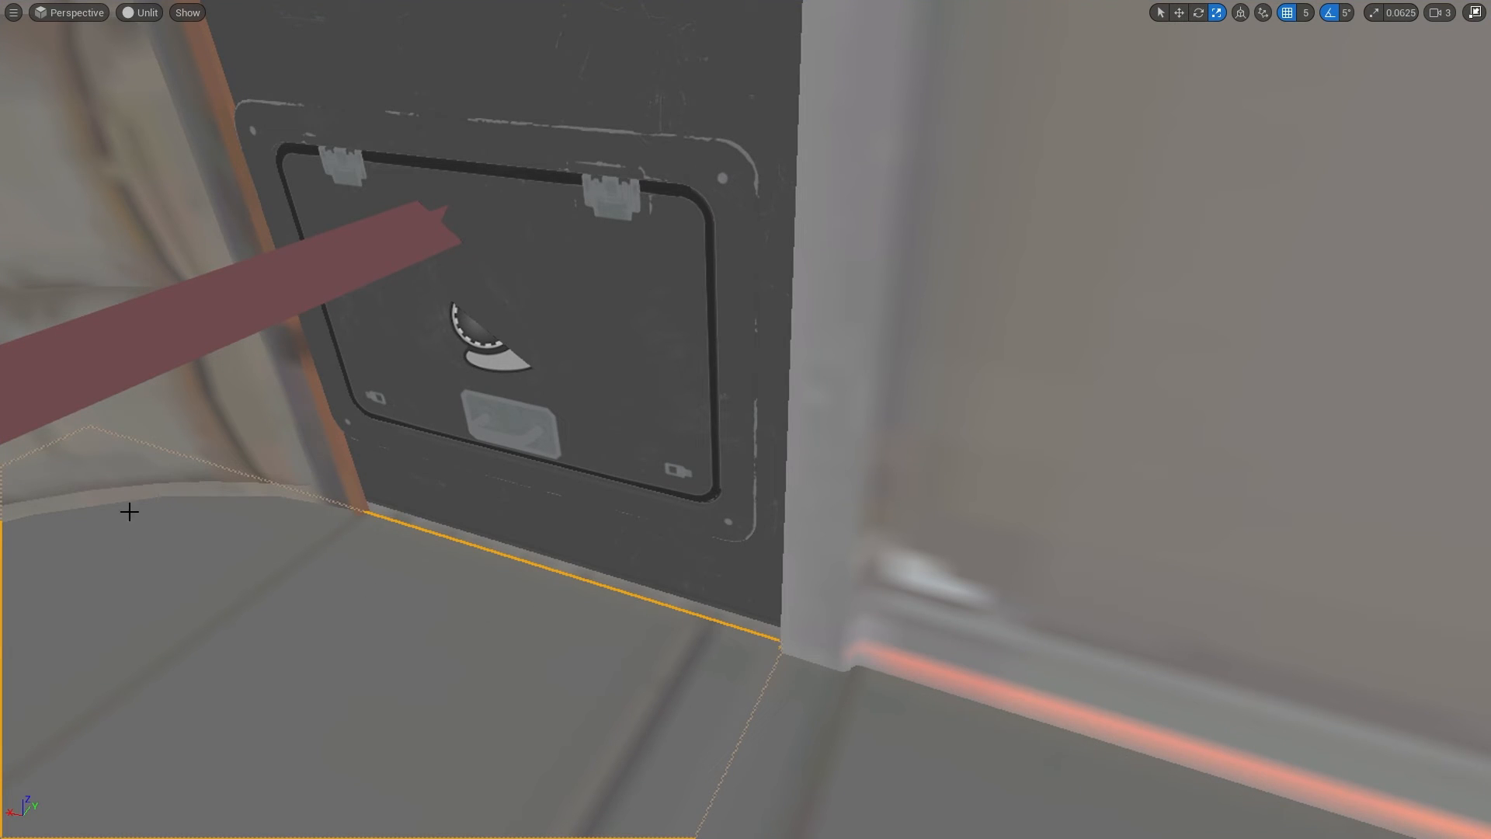